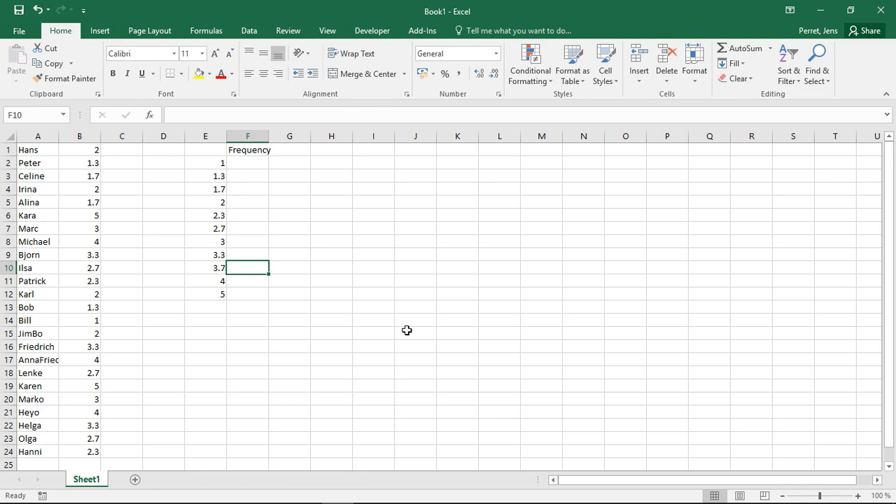
pyautogui.moveTo(231, 197)
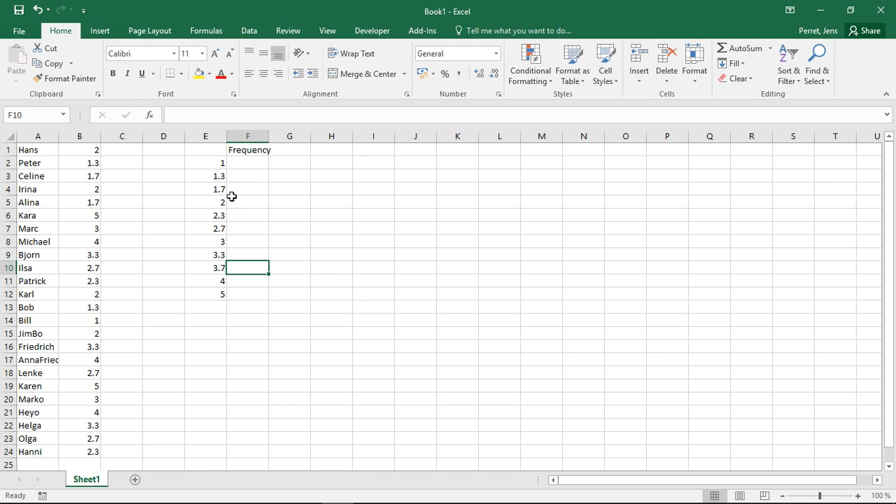
# Enter 1 as the first bin value in E2.
pyautogui.moveTo(205, 149); pyautogui.dragTo(205, 189)
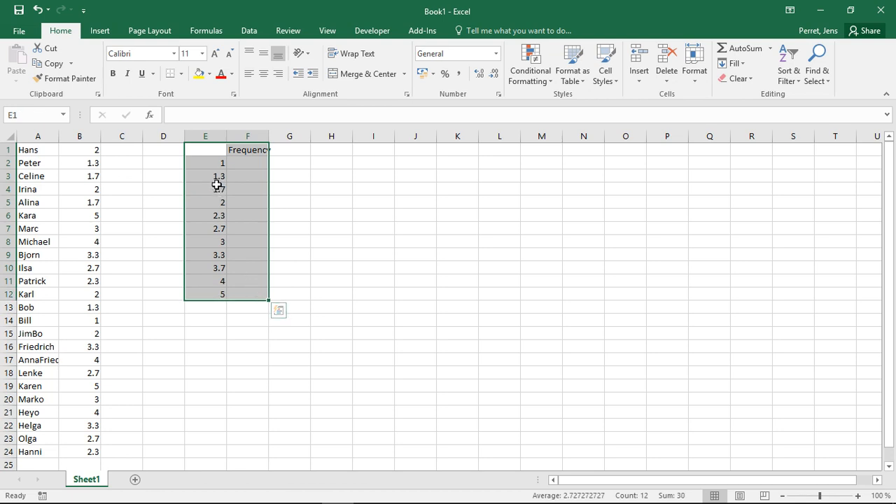
pyautogui.click(205, 163)
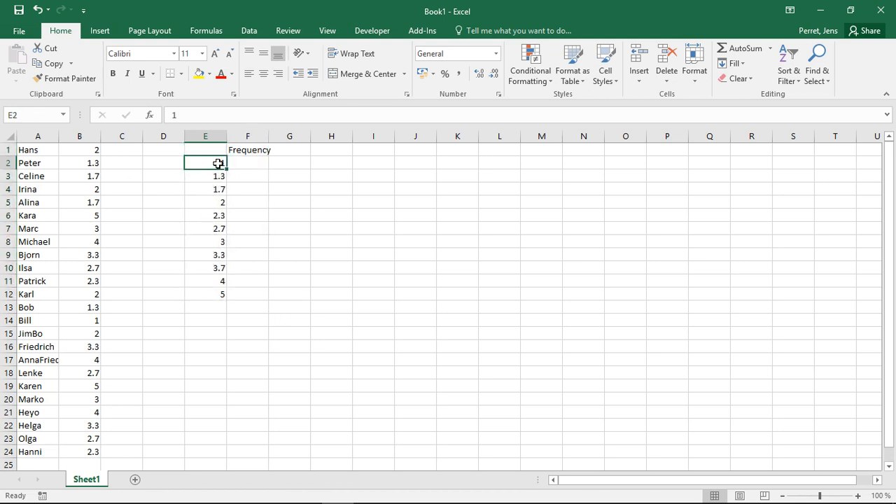
pyautogui.write('1')
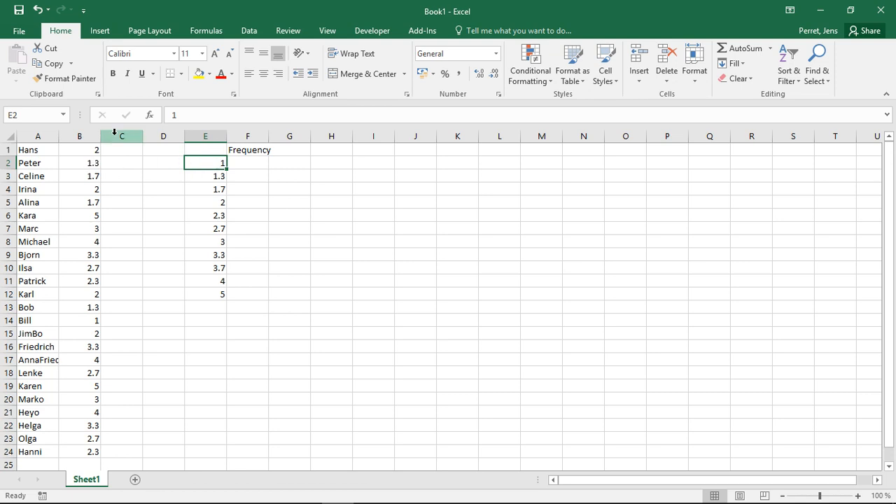
pyautogui.moveTo(104, 236)
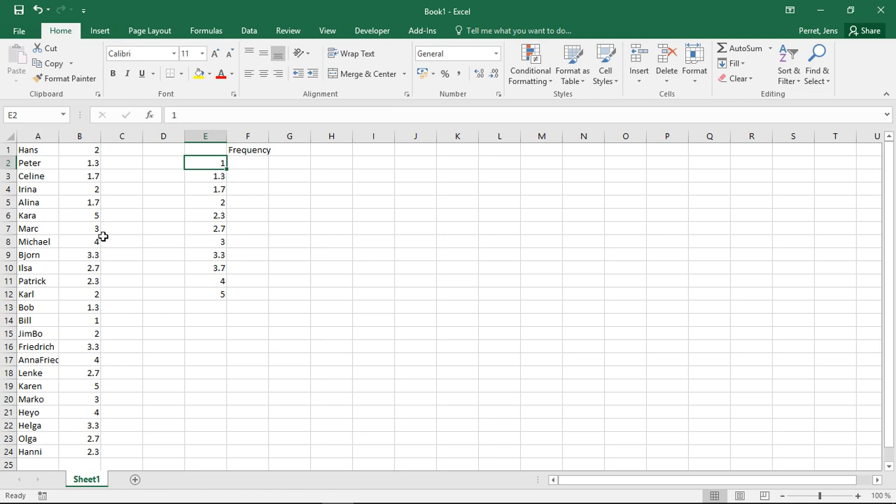
pyautogui.moveTo(240, 172)
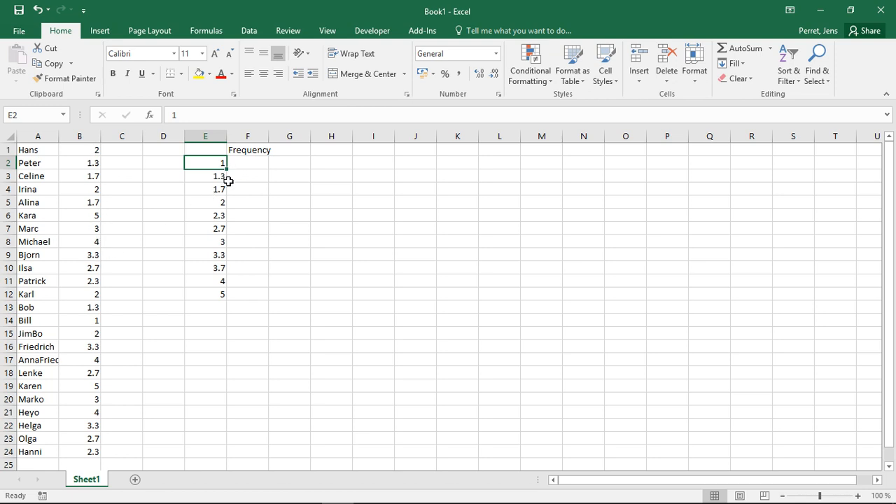
pyautogui.moveTo(225, 193)
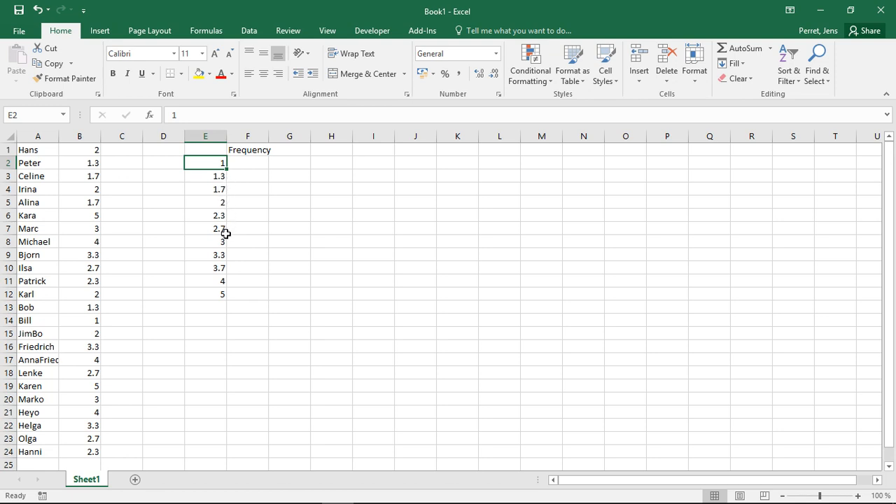
pyautogui.moveTo(225, 255)
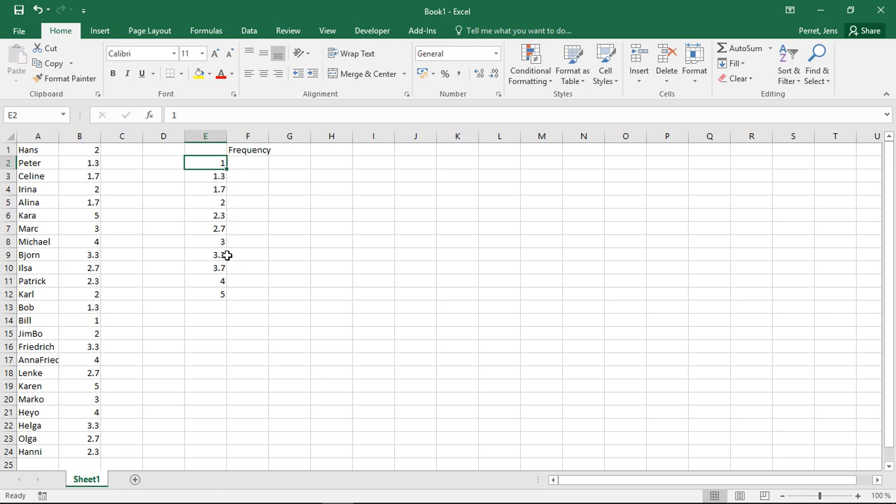
pyautogui.moveTo(224, 284)
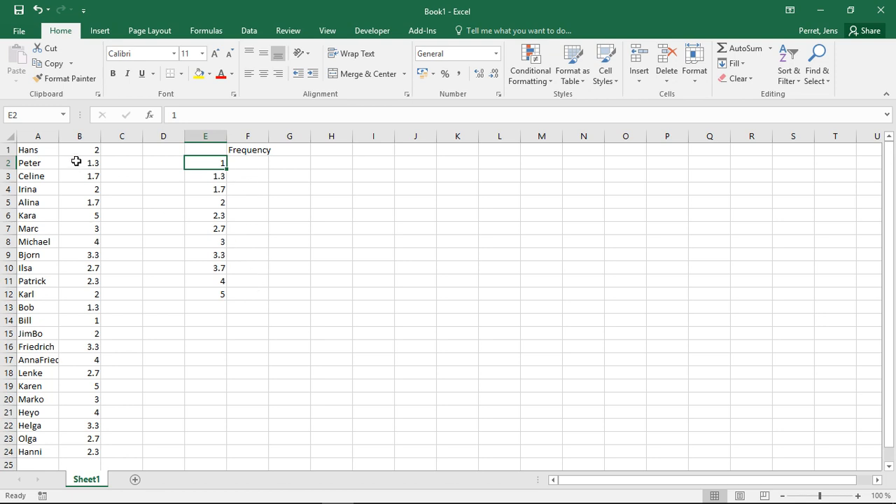
pyautogui.moveTo(89, 211)
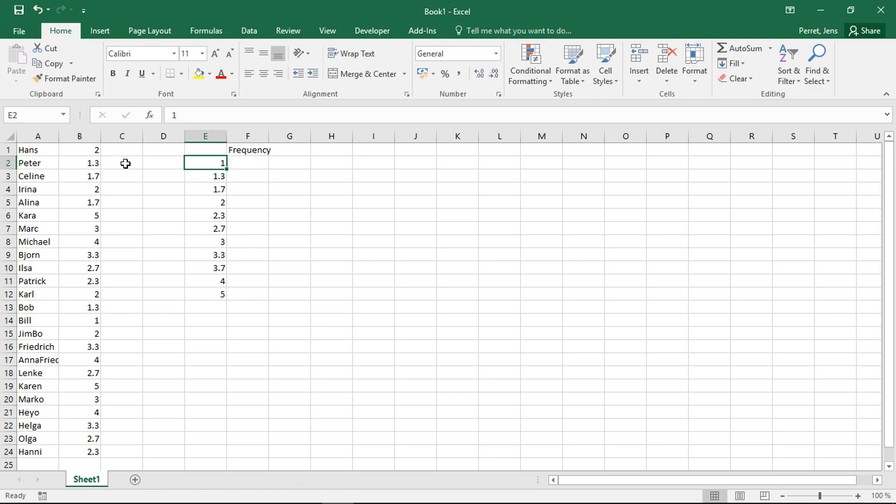
pyautogui.moveTo(93, 189)
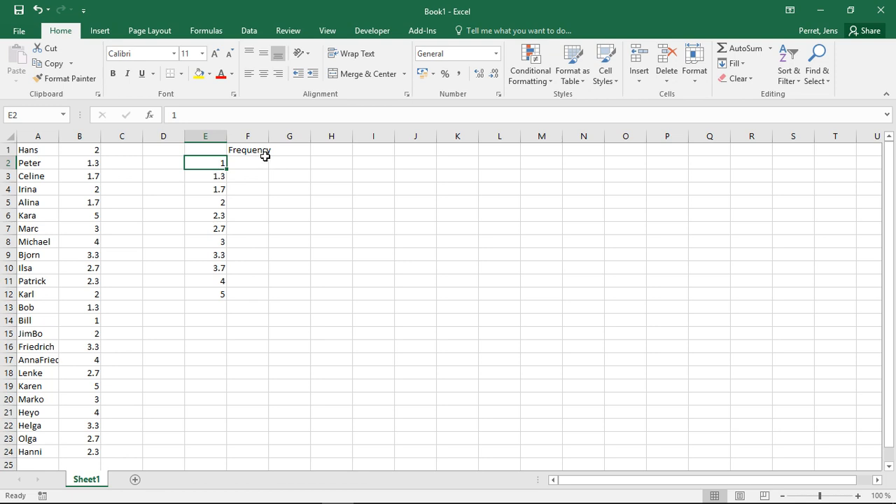
# Enter =COUNTIF(B:B;E2) in F2 to count marks equal to bin 1.
pyautogui.click(247, 162)
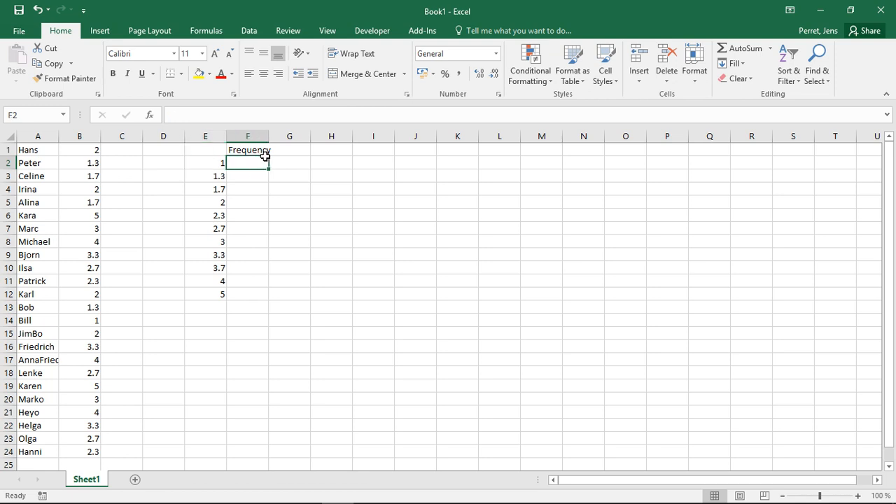
pyautogui.write('=C')
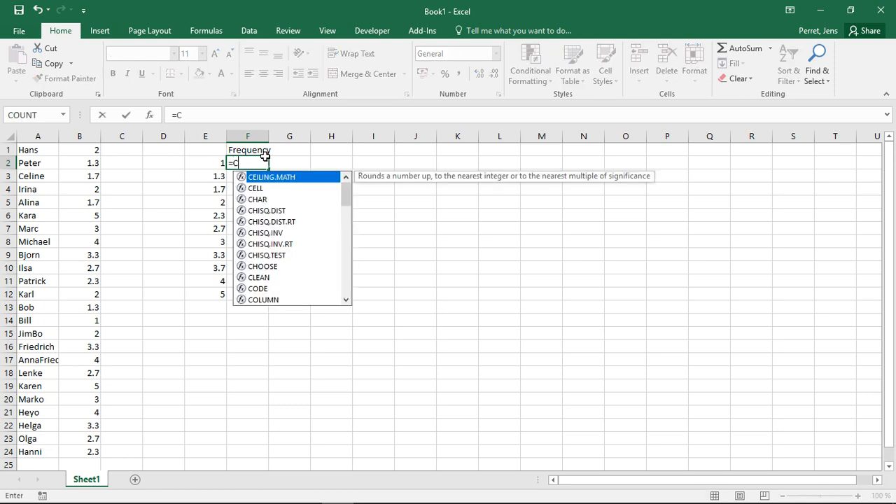
pyautogui.write('OUNT(')
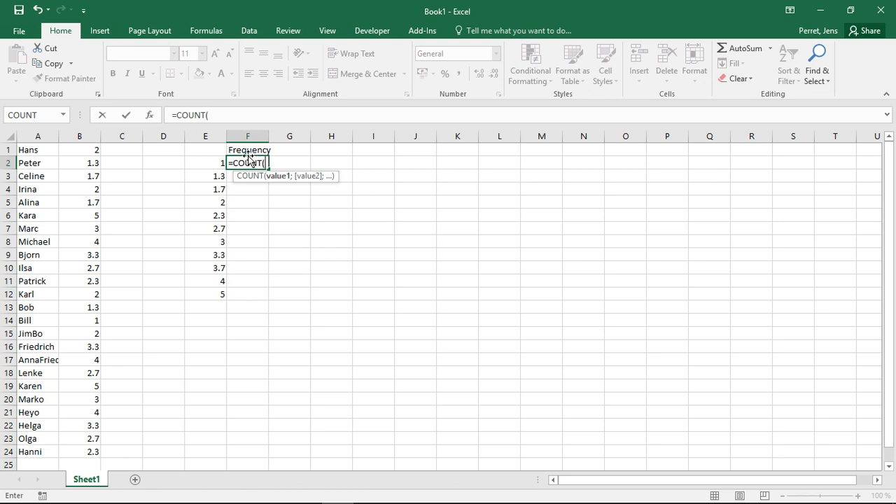
pyautogui.moveTo(216, 161)
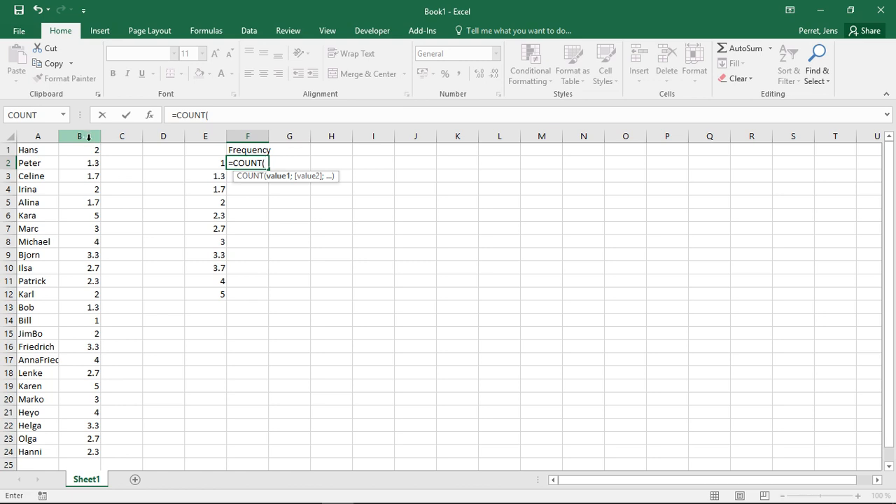
pyautogui.write('i')
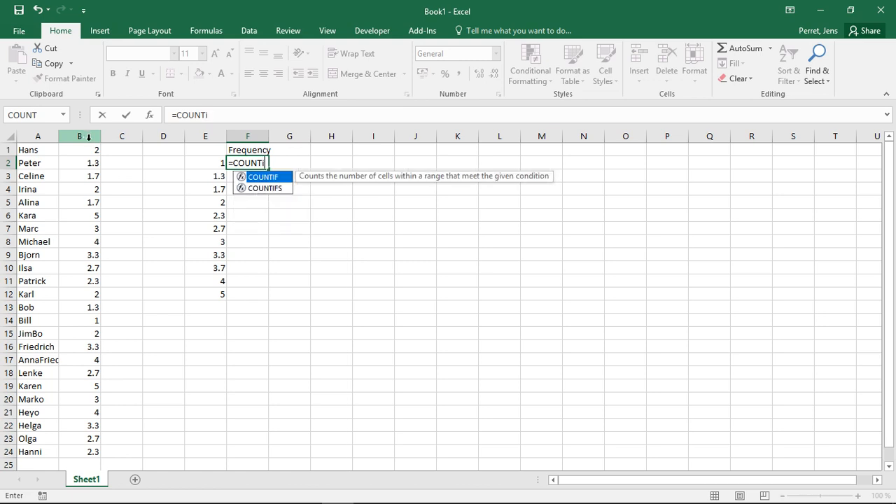
pyautogui.write('if(')
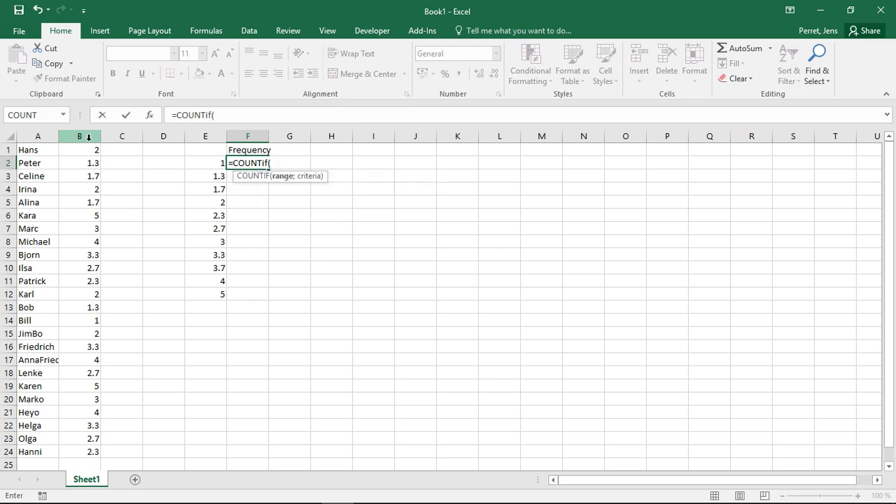
pyautogui.click(79, 136)
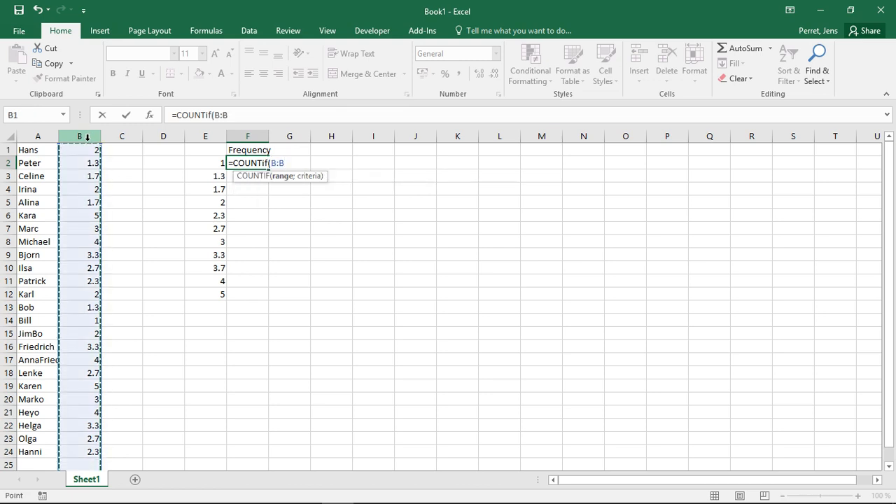
pyautogui.write(';')
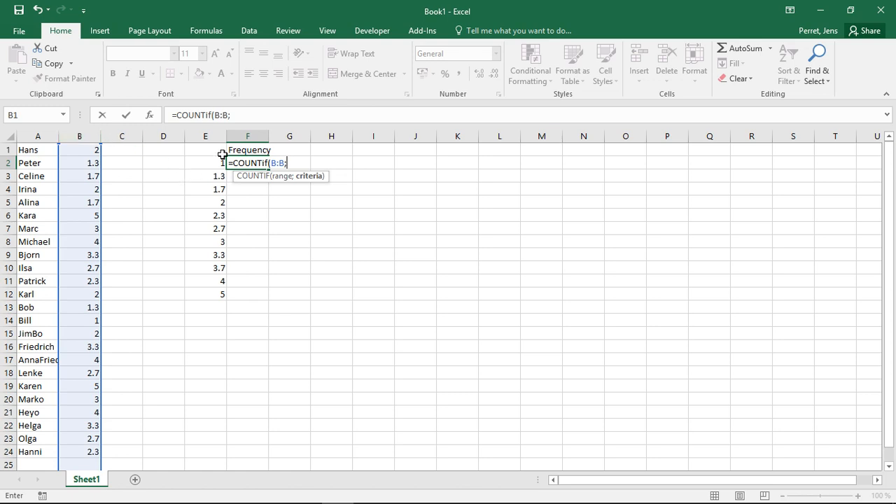
pyautogui.click(205, 163)
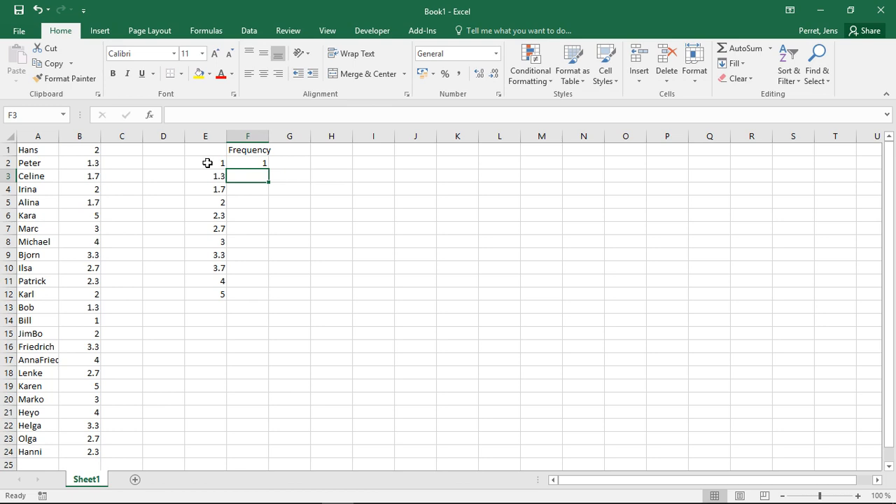
pyautogui.moveTo(86, 321)
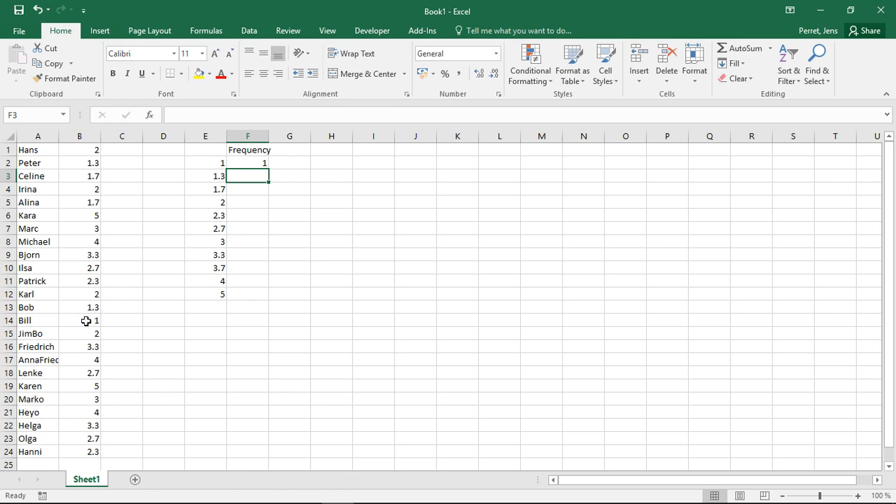
pyautogui.moveTo(278, 201)
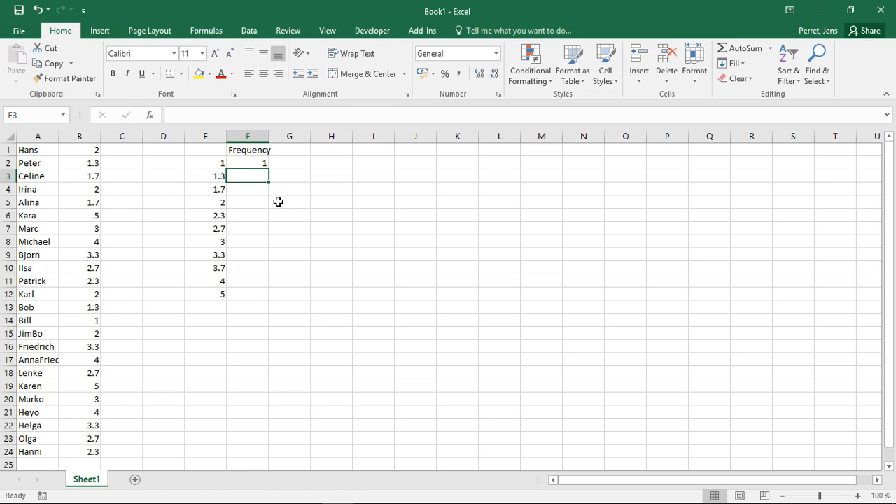
# Fill the COUNTIF formula down to F12, then move the counts into G2:G12.
pyautogui.click(247, 162)
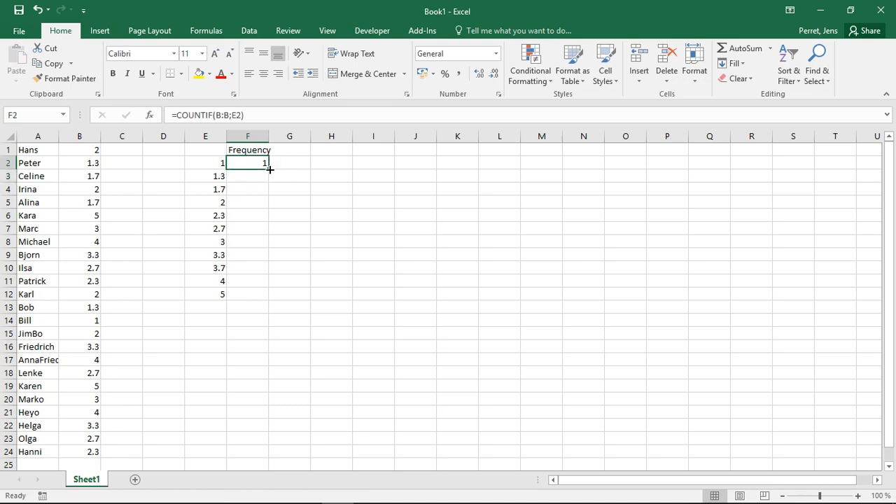
pyautogui.moveTo(264, 163); pyautogui.dragTo(265, 294)
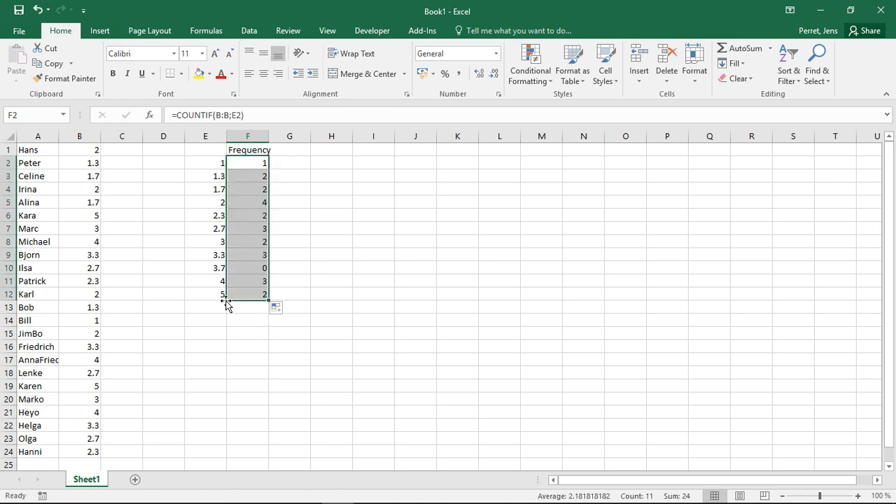
pyautogui.moveTo(87, 253)
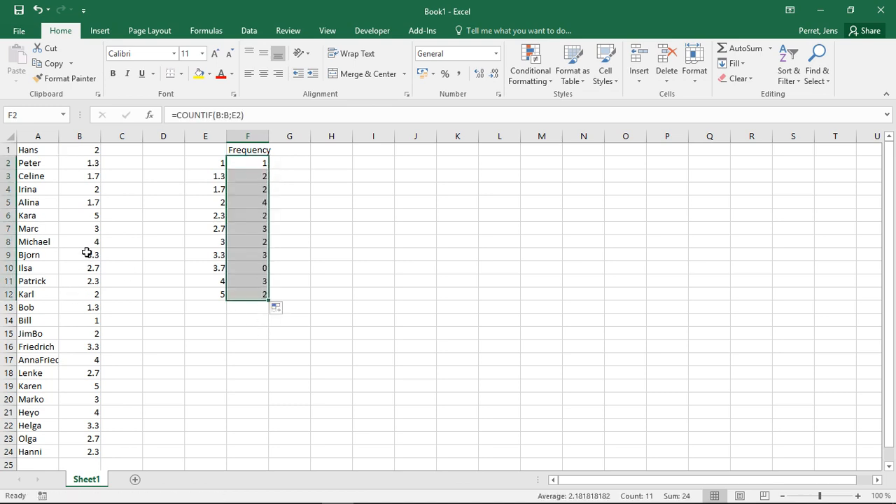
pyautogui.moveTo(246, 163)
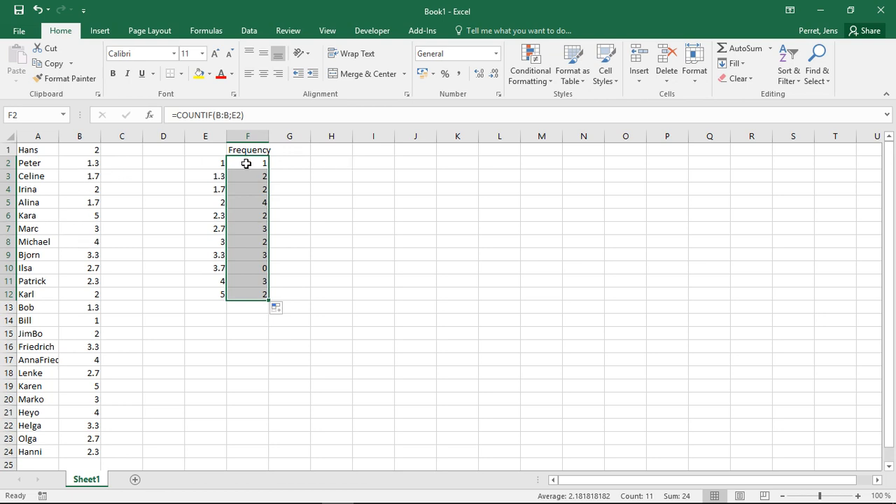
pyautogui.click(247, 242)
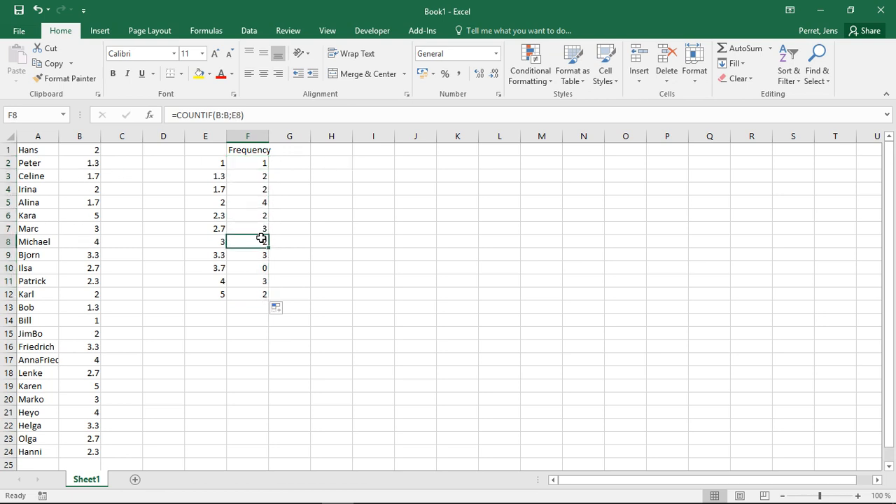
pyautogui.click(247, 281)
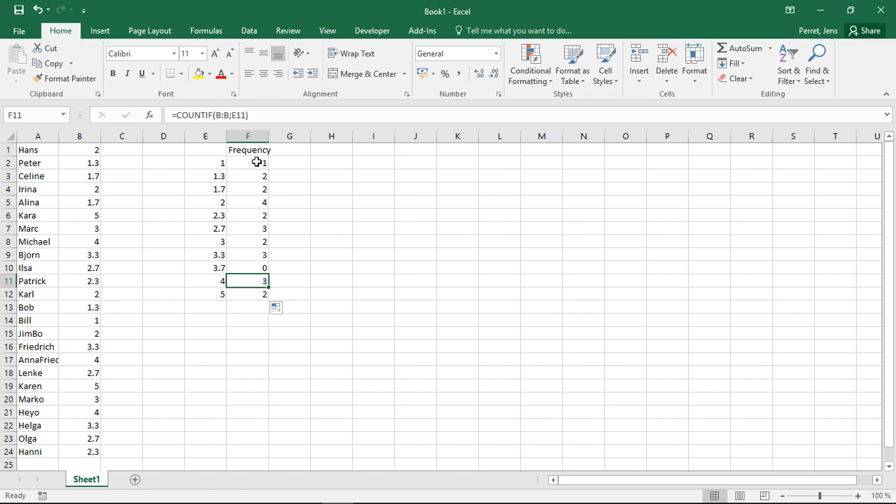
pyautogui.moveTo(283, 158)
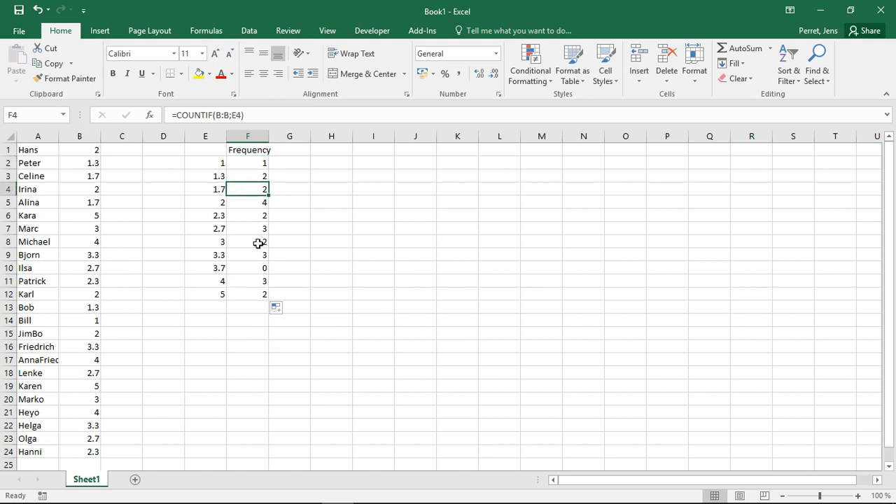
pyautogui.click(247, 241)
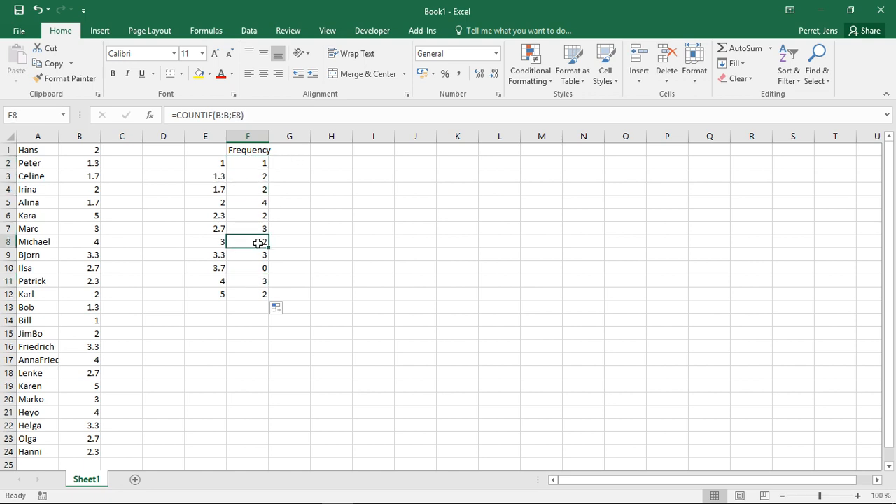
pyautogui.moveTo(247, 162); pyautogui.dragTo(247, 294)
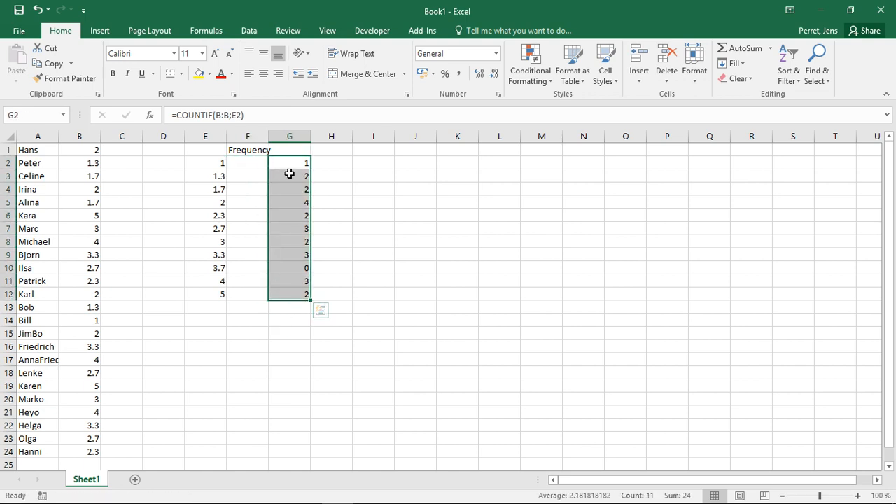
# Enter =FREQUENCY(B1:B24;E2:E12) in F2, returning 1 for the first bin.
pyautogui.click(247, 163)
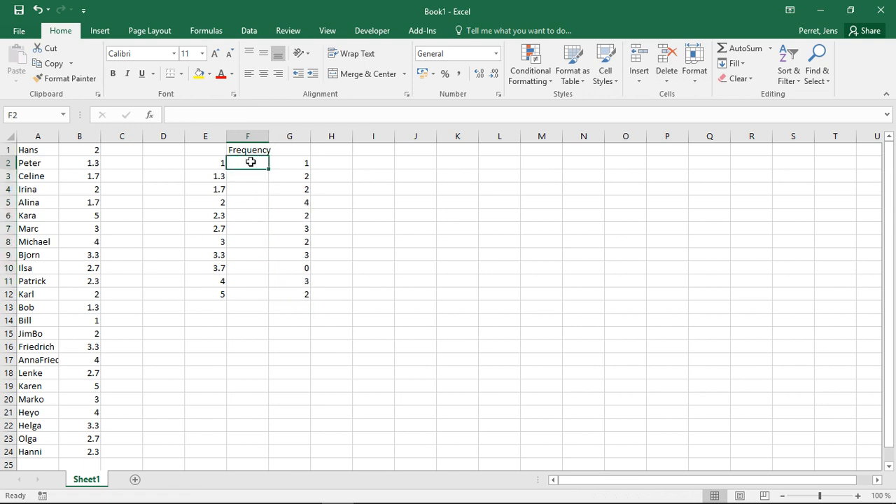
pyautogui.write('=FREQU')
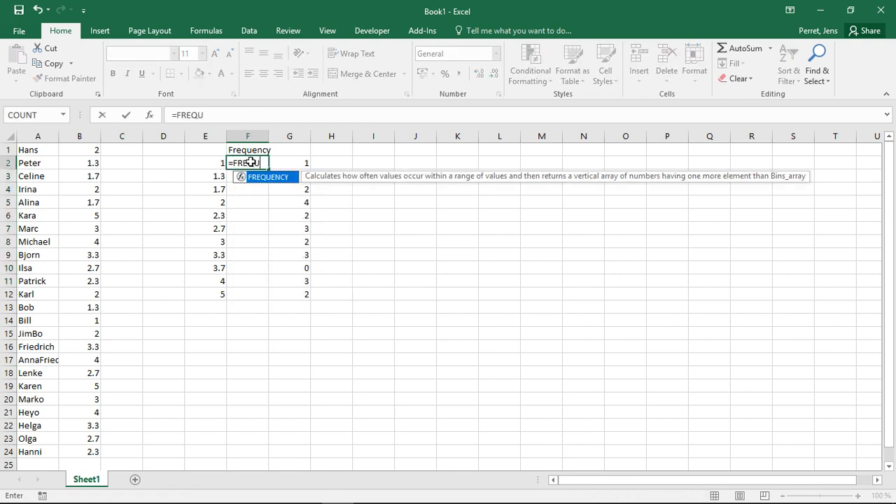
pyautogui.write('ENCY')
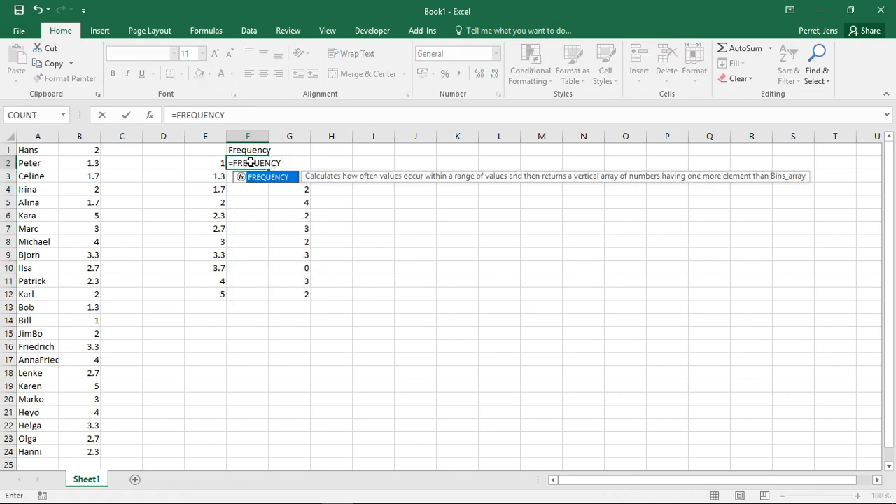
pyautogui.write('(')
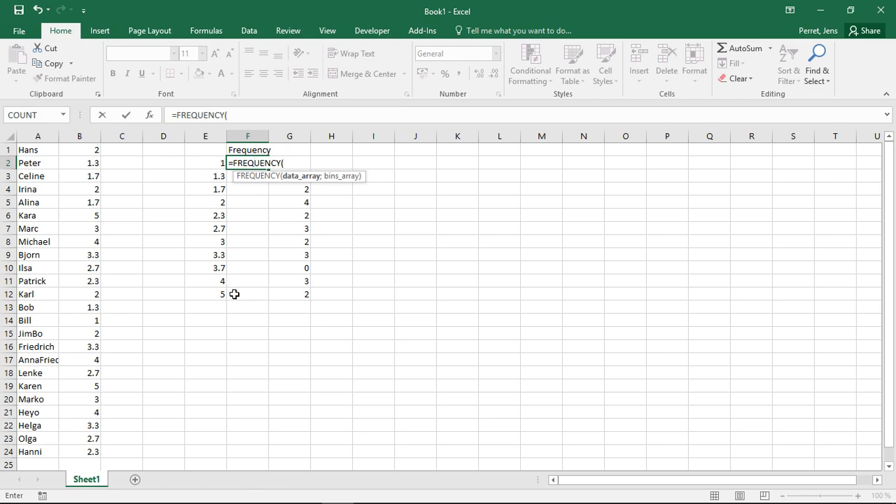
pyautogui.moveTo(280, 154)
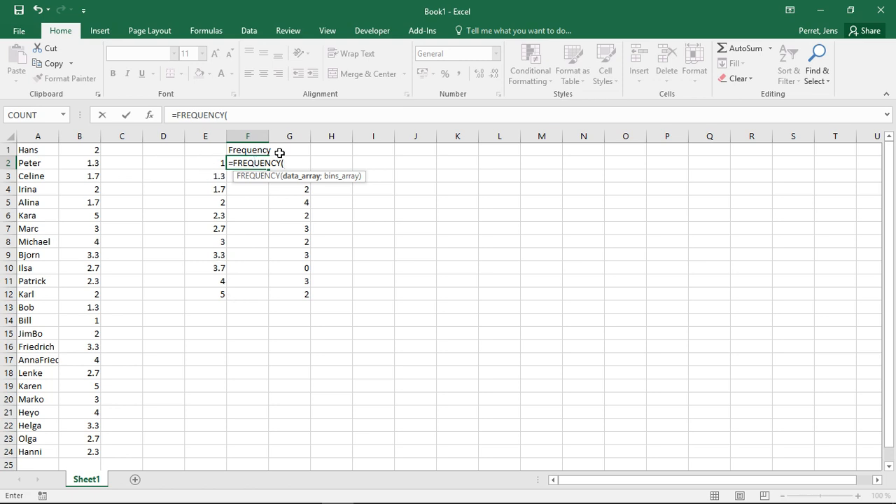
pyautogui.moveTo(250, 245)
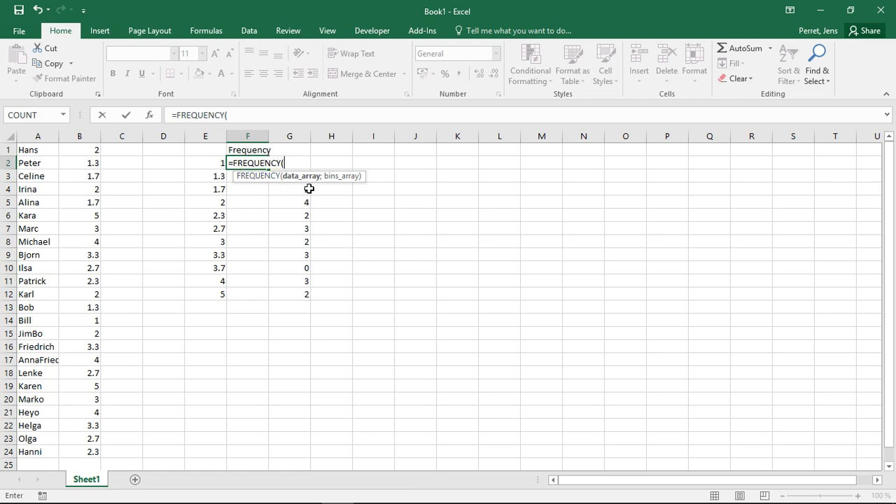
pyautogui.moveTo(292, 182)
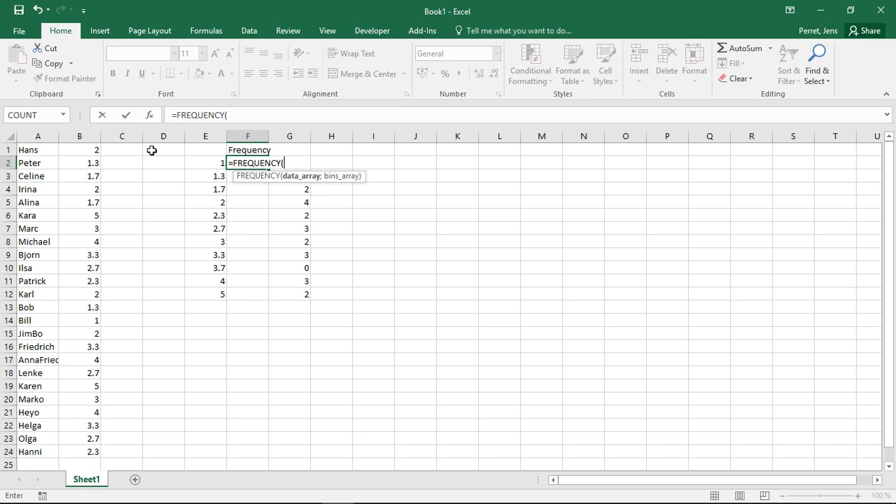
pyautogui.moveTo(79, 150); pyautogui.dragTo(79, 425)
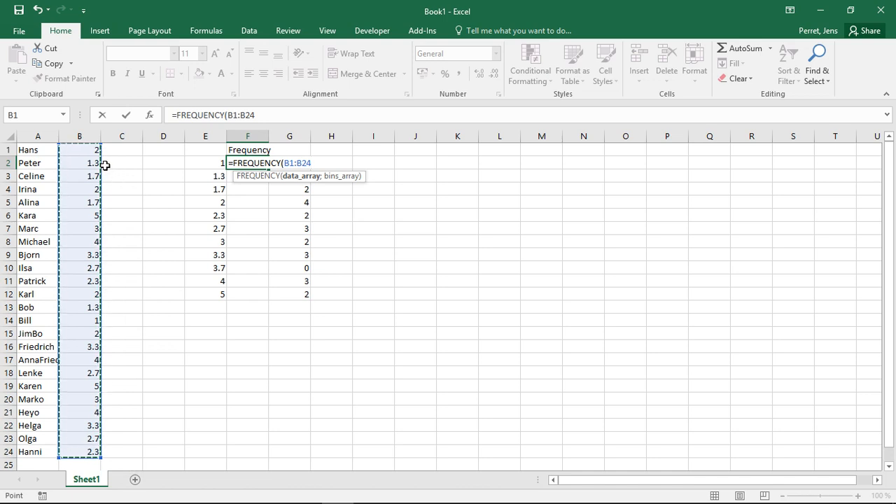
pyautogui.moveTo(92, 196)
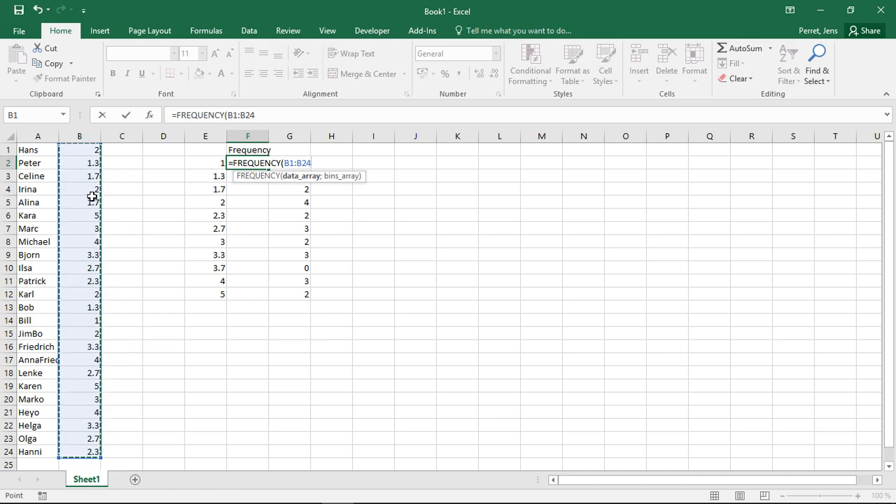
pyautogui.write(';')
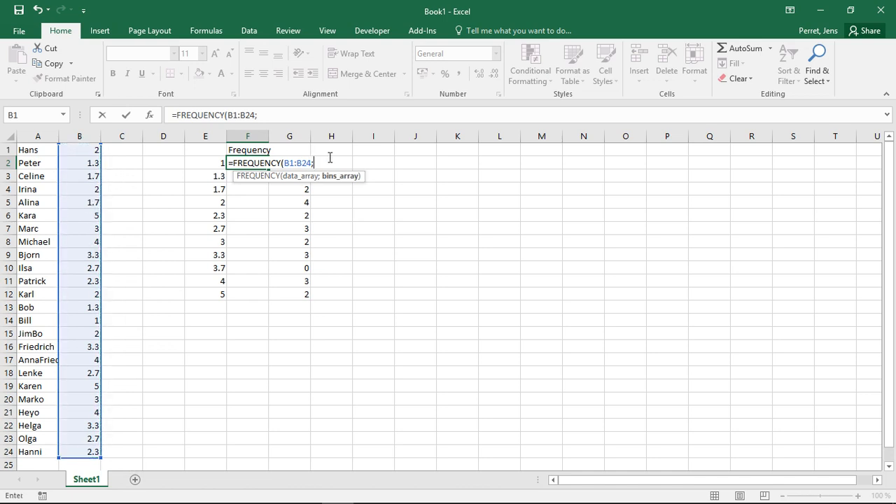
pyautogui.moveTo(205, 162); pyautogui.dragTo(205, 254)
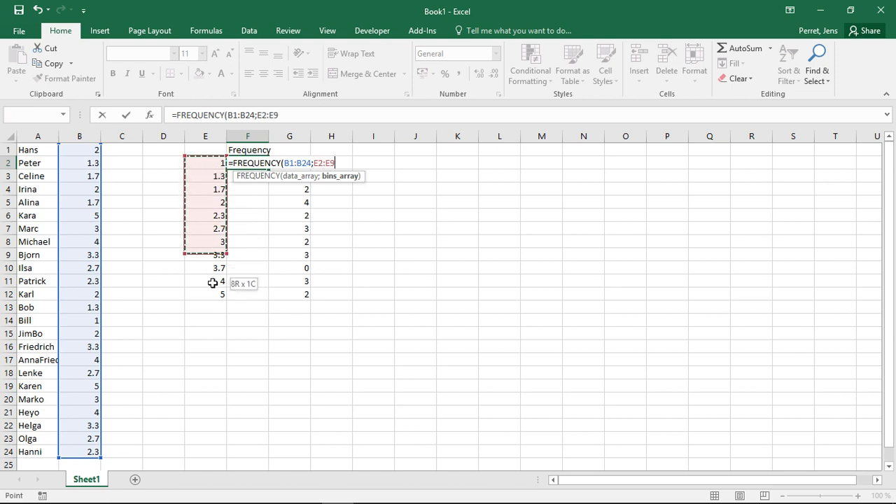
pyautogui.moveTo(205, 268); pyautogui.dragTo(205, 294)
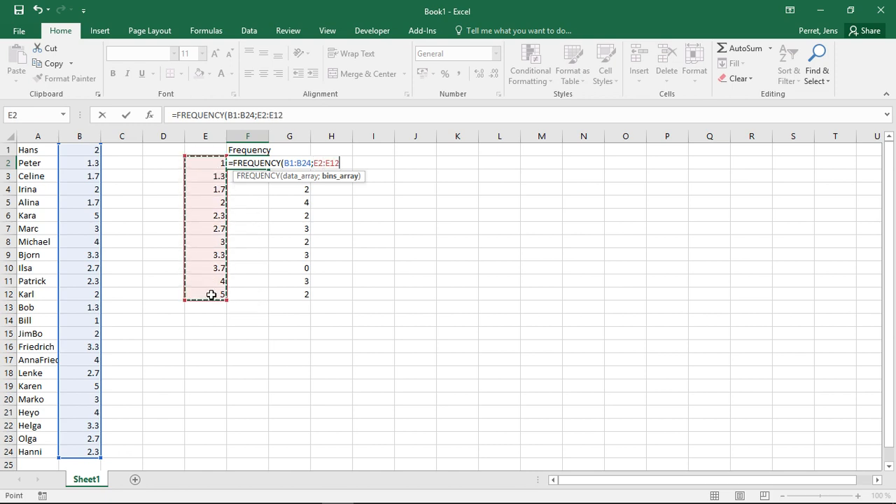
pyautogui.write(')')
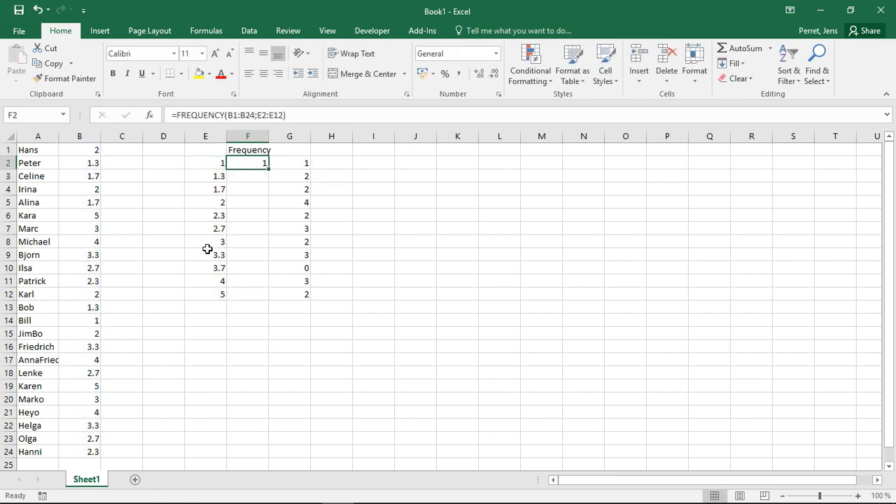
# Array-enter the FREQUENCY formula across F2:F12 with Ctrl+Shift+Enter.
pyautogui.moveTo(248, 163); pyautogui.dragTo(248, 294)
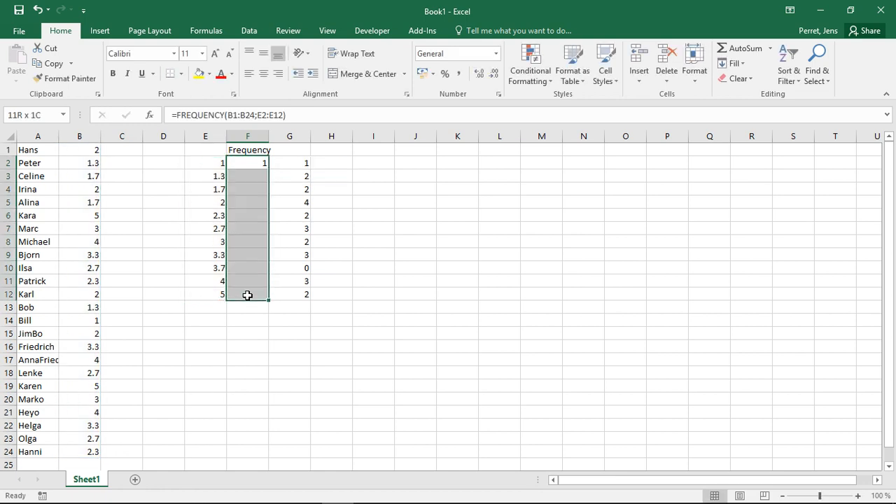
pyautogui.doubleClick(247, 163)
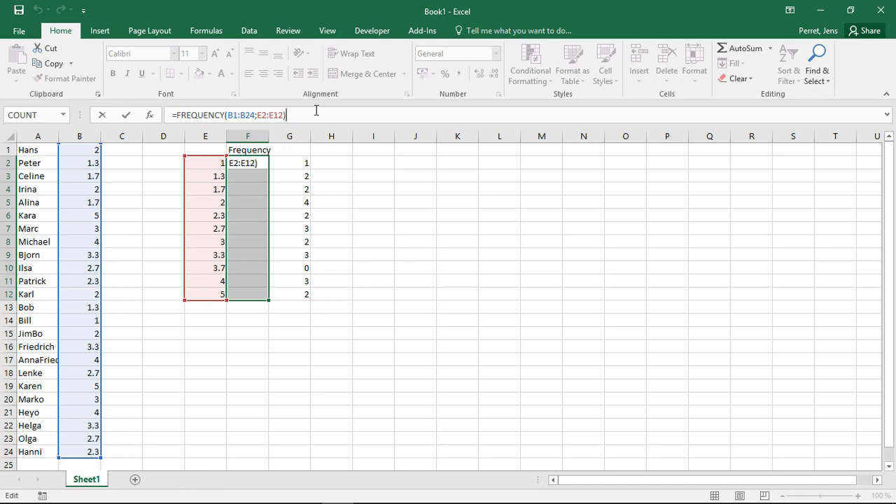
pyautogui.press('ctrl+shift+enter')
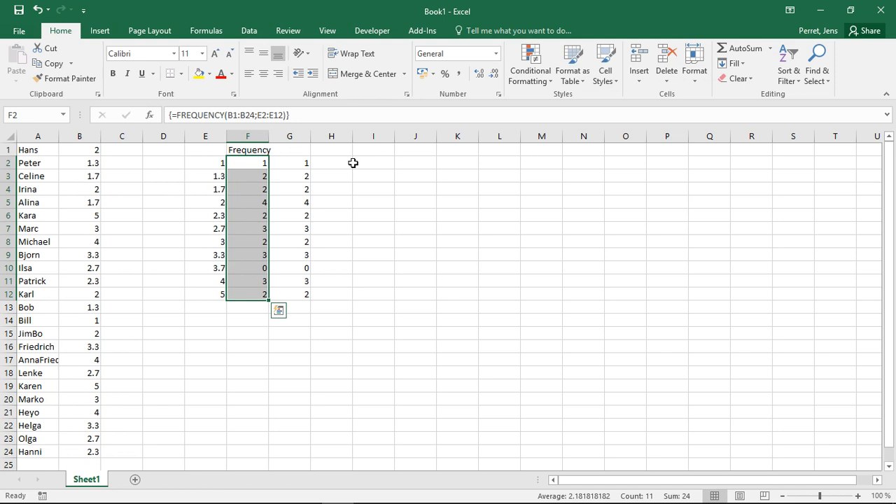
pyautogui.click(373, 162)
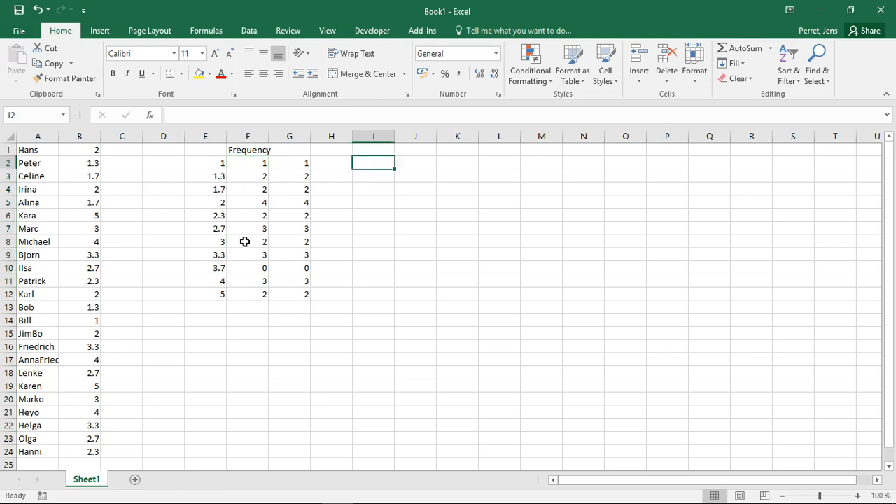
pyautogui.click(247, 242)
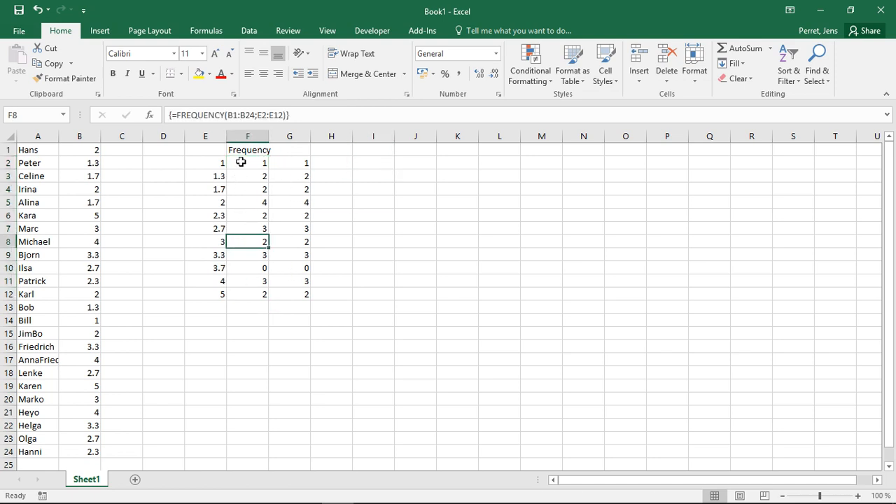
pyautogui.moveTo(223, 180)
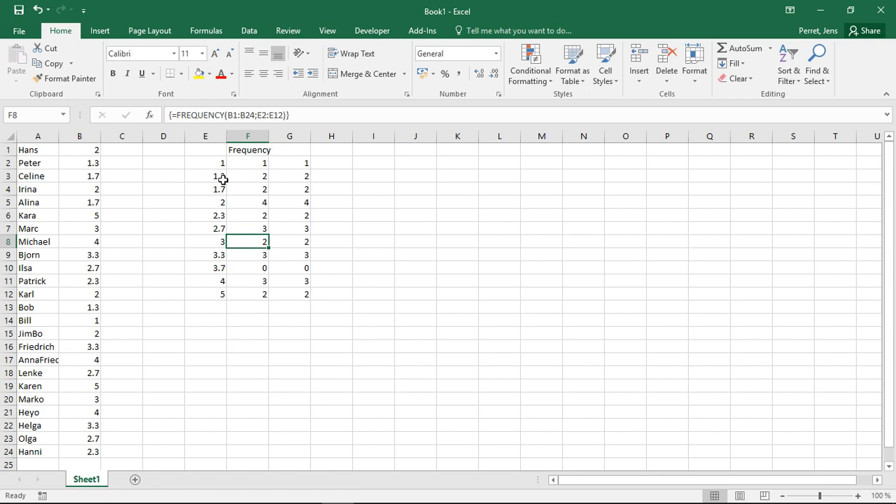
pyautogui.moveTo(208, 173)
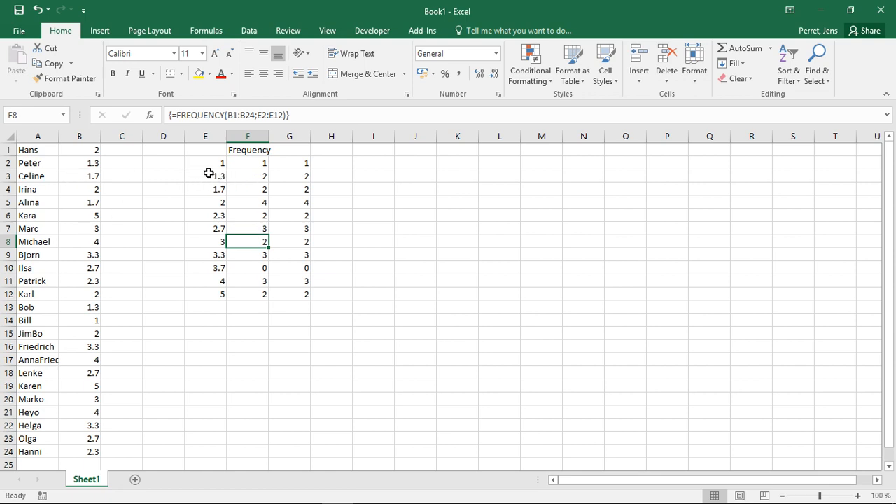
pyautogui.moveTo(249, 256)
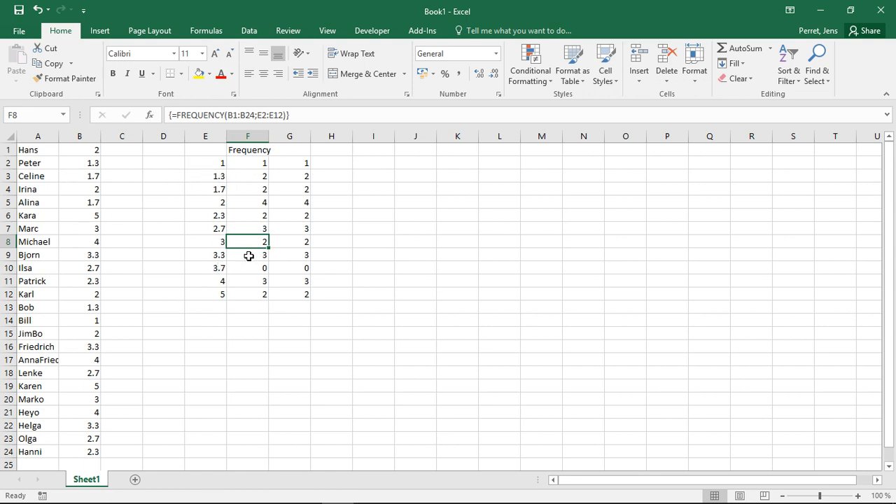
pyautogui.click(248, 268)
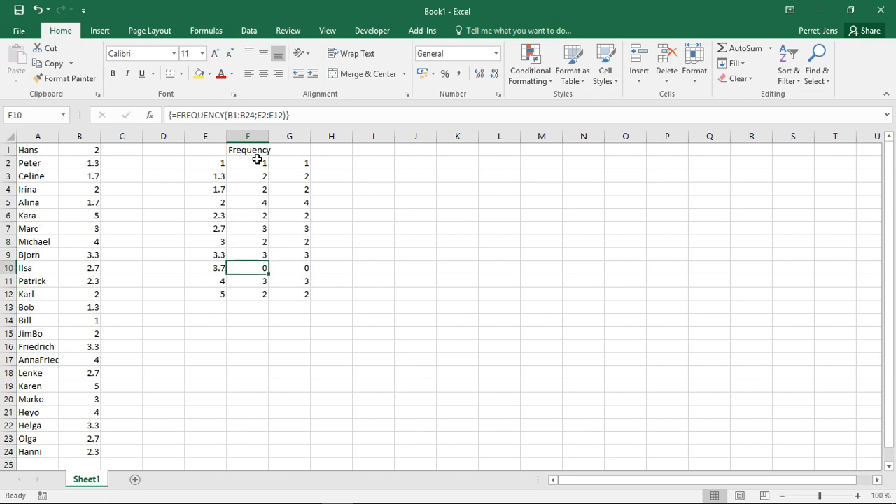
pyautogui.click(248, 162)
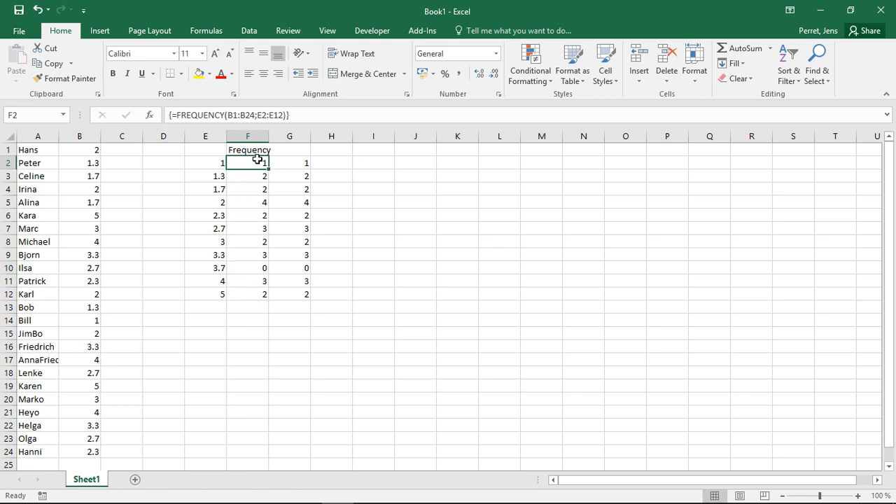
pyautogui.click(247, 203)
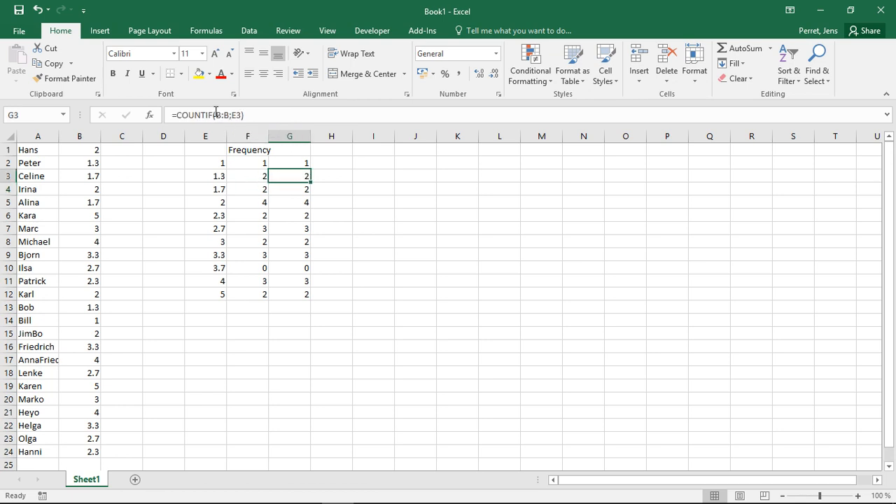
pyautogui.moveTo(227, 115)
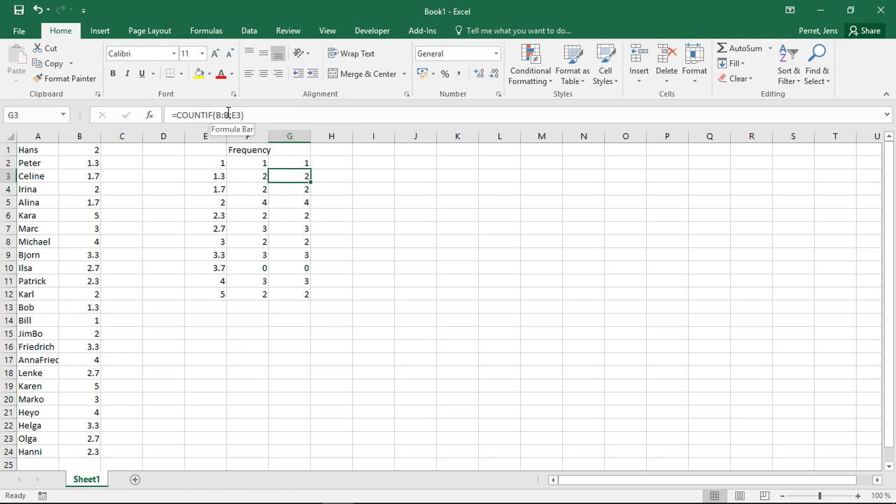
pyautogui.moveTo(233, 189)
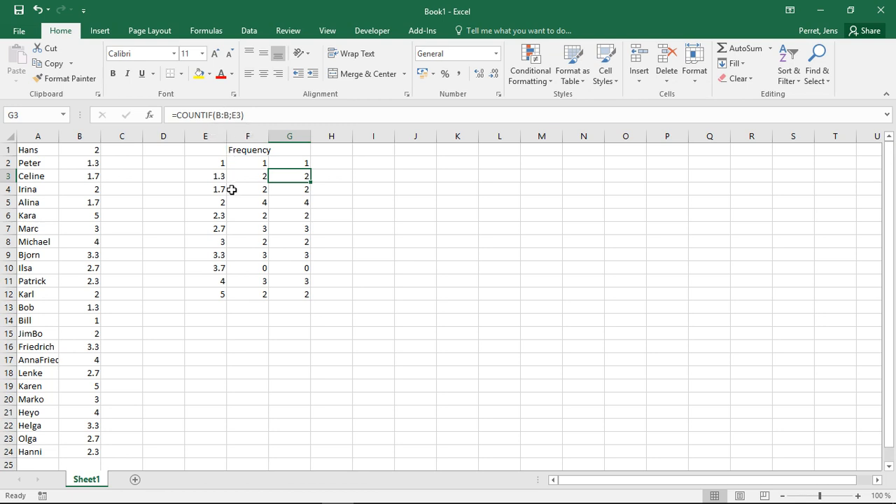
pyautogui.moveTo(267, 203)
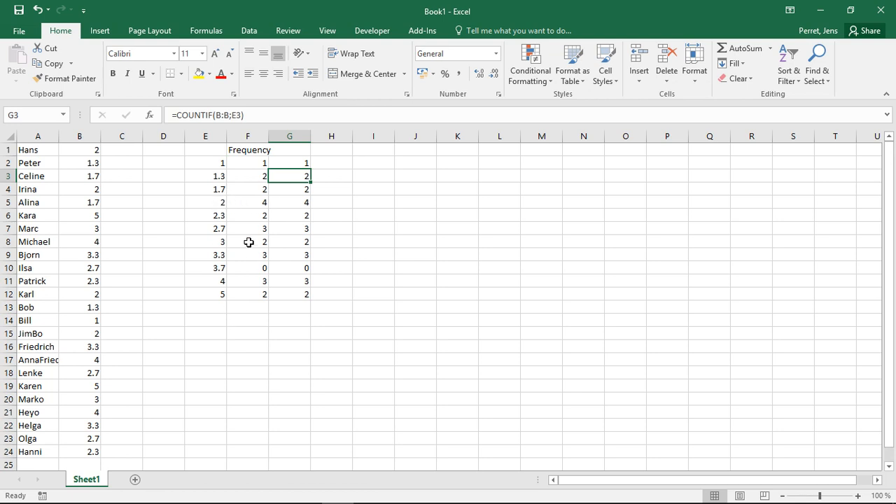
pyautogui.moveTo(340, 256)
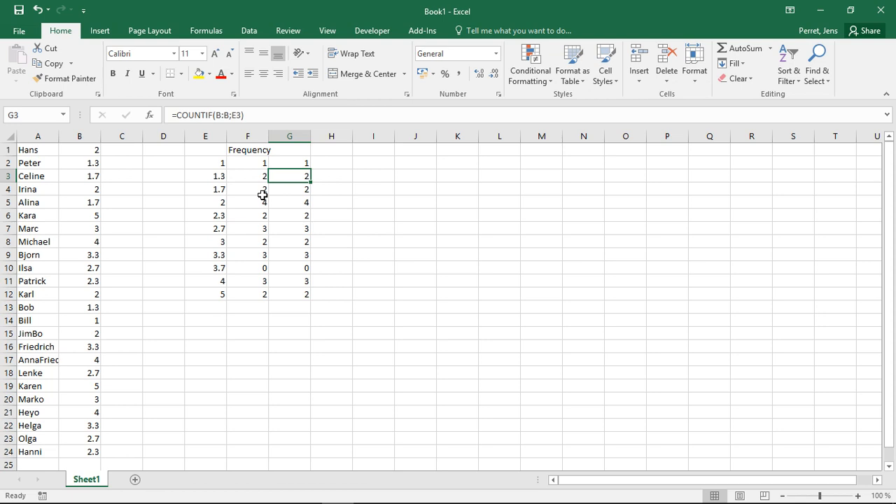
pyautogui.moveTo(68, 182)
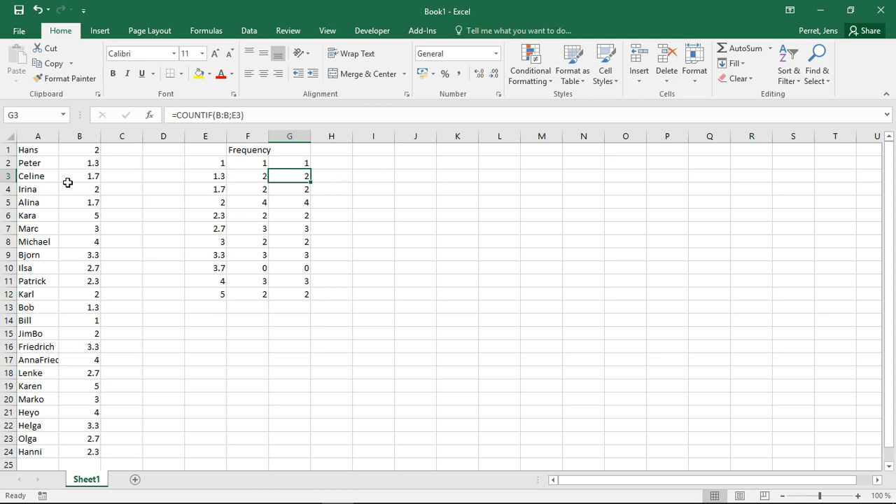
pyautogui.moveTo(202, 318)
pyautogui.write('=')
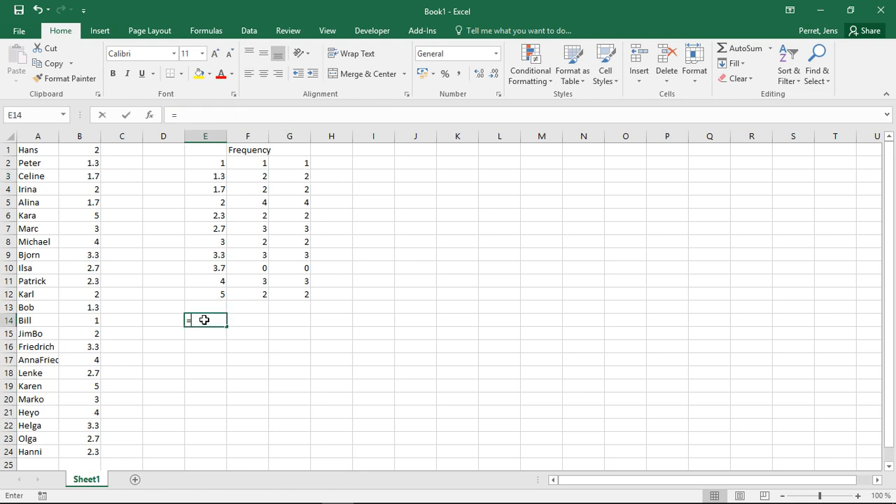
# Enter =MODE.SNGL(B1:B24) in E14, giving 2 as the most frequent mark.
pyautogui.write('MO')
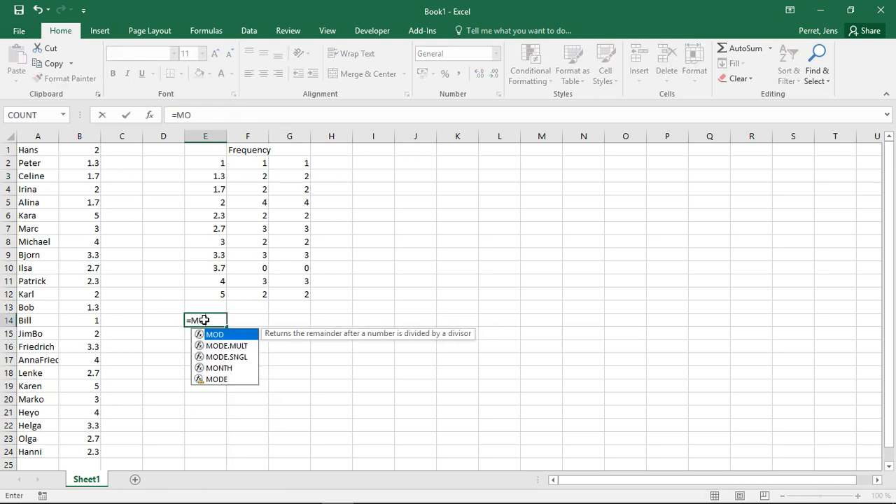
pyautogui.write('DE')
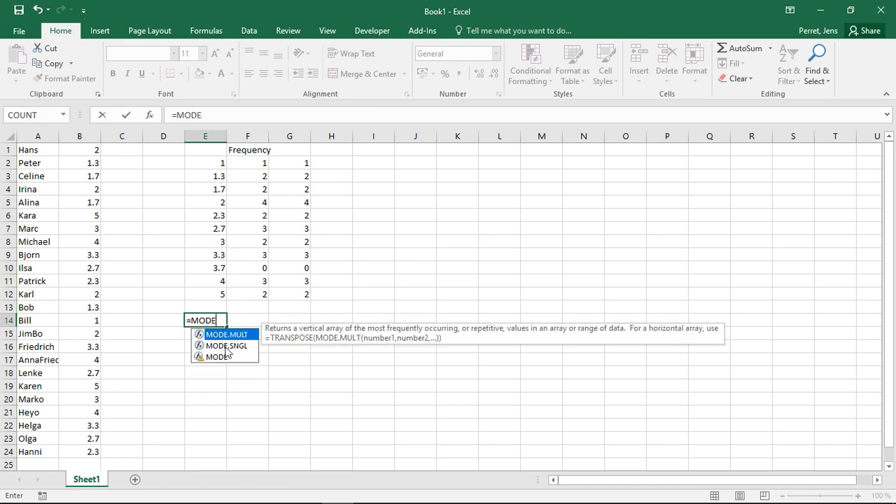
pyautogui.moveTo(229, 350)
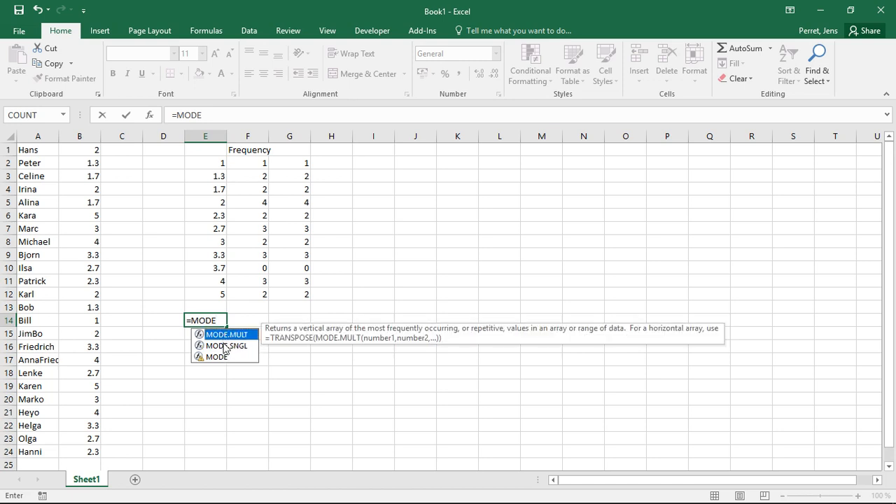
pyautogui.moveTo(225, 345)
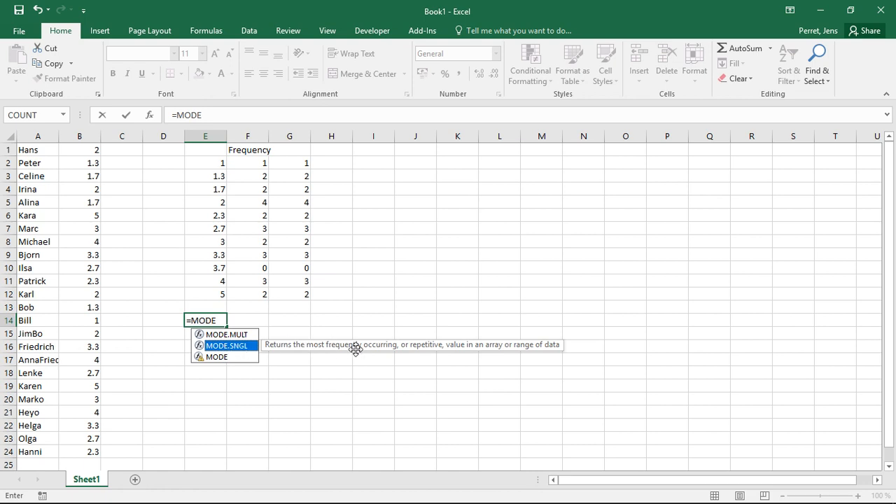
pyautogui.moveTo(406, 350)
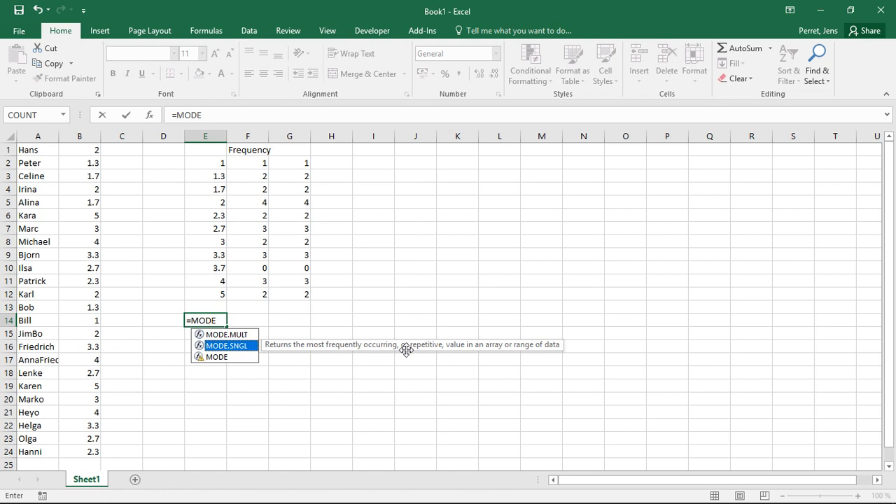
pyautogui.moveTo(252, 340)
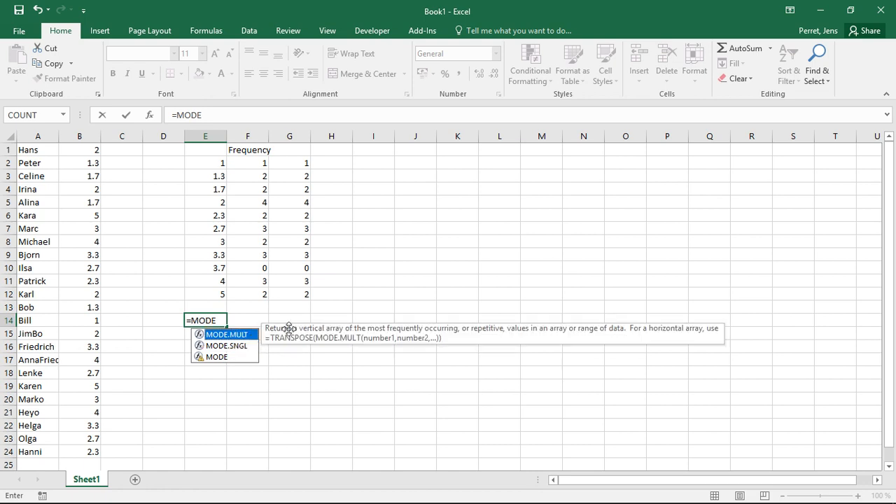
pyautogui.moveTo(329, 337)
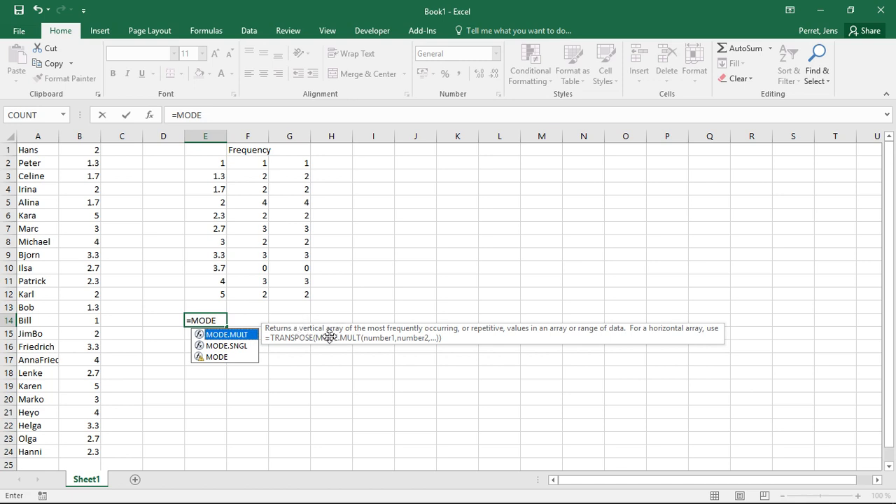
pyautogui.moveTo(431, 331)
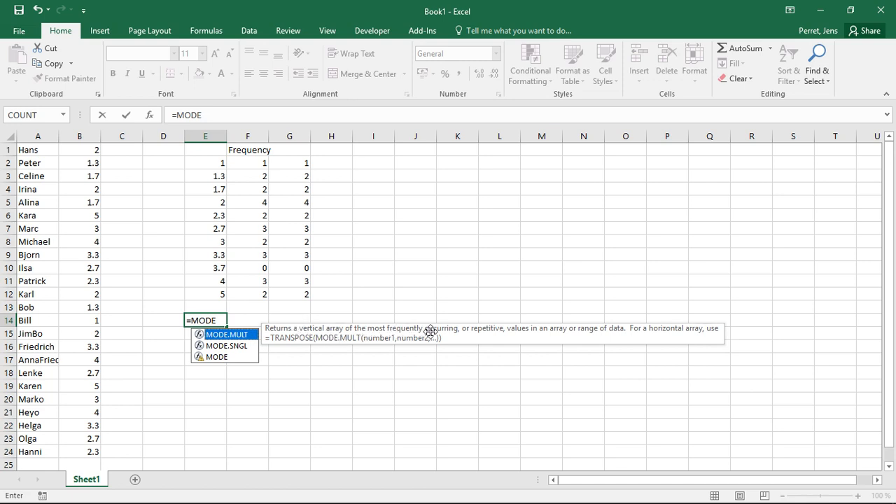
pyautogui.moveTo(539, 333)
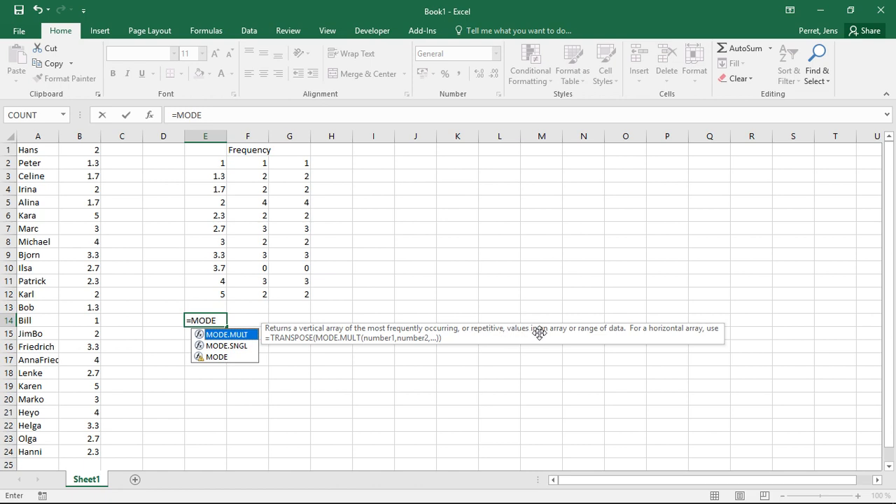
pyautogui.moveTo(294, 365)
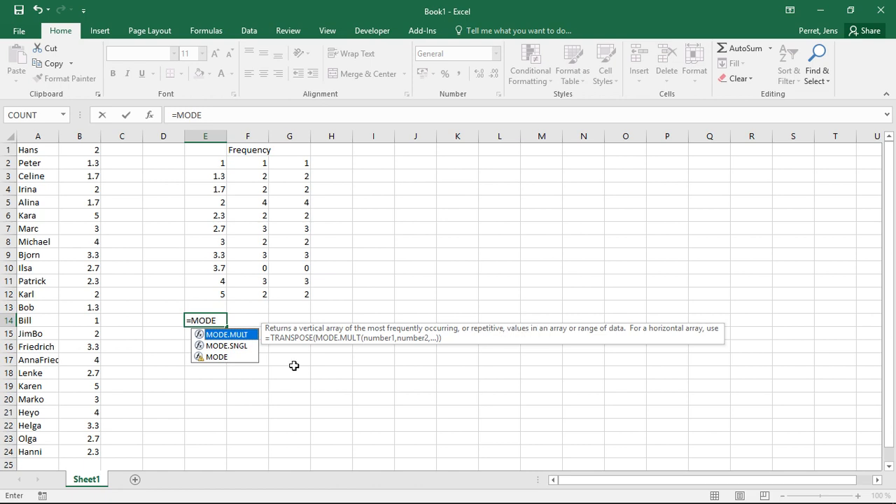
pyautogui.moveTo(89, 207)
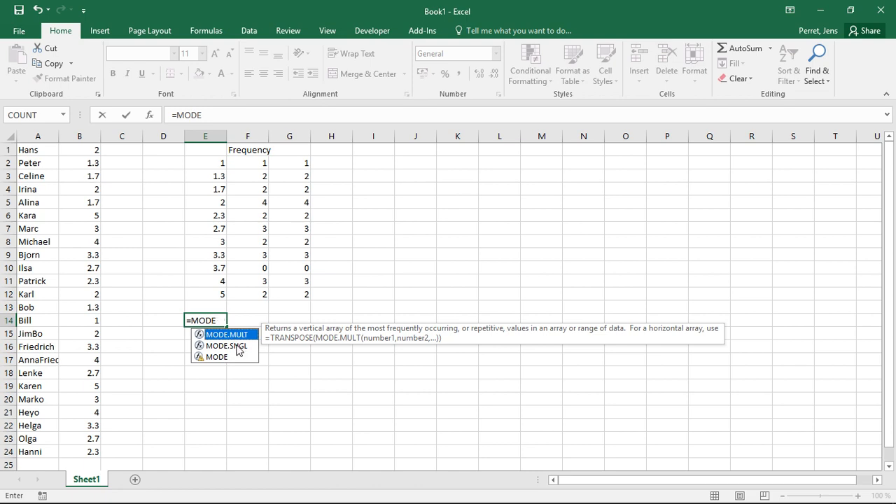
pyautogui.moveTo(82, 182)
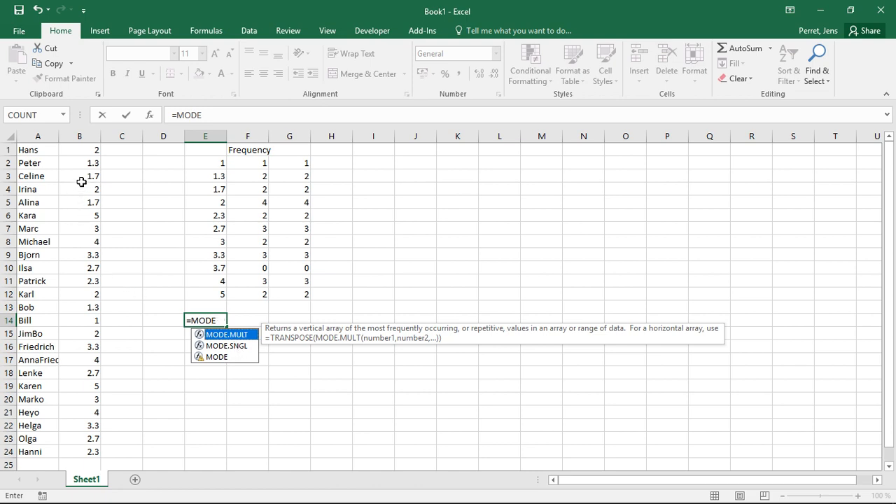
pyautogui.moveTo(84, 173)
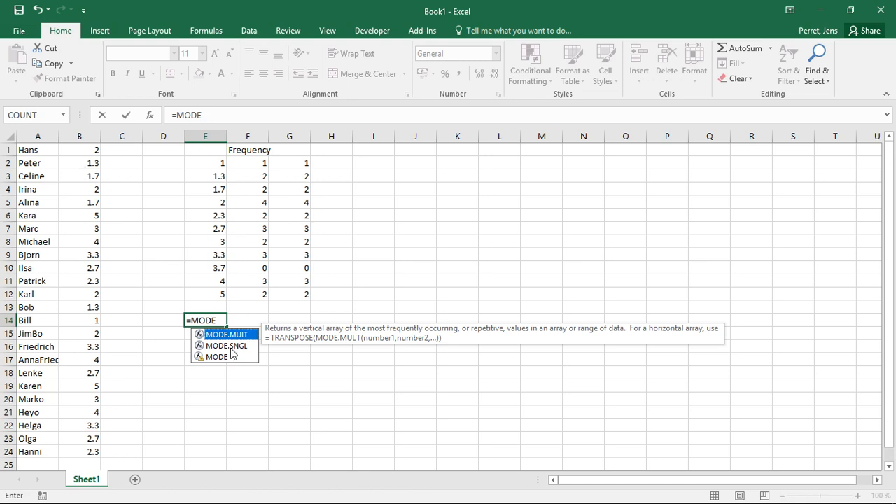
pyautogui.moveTo(90, 225)
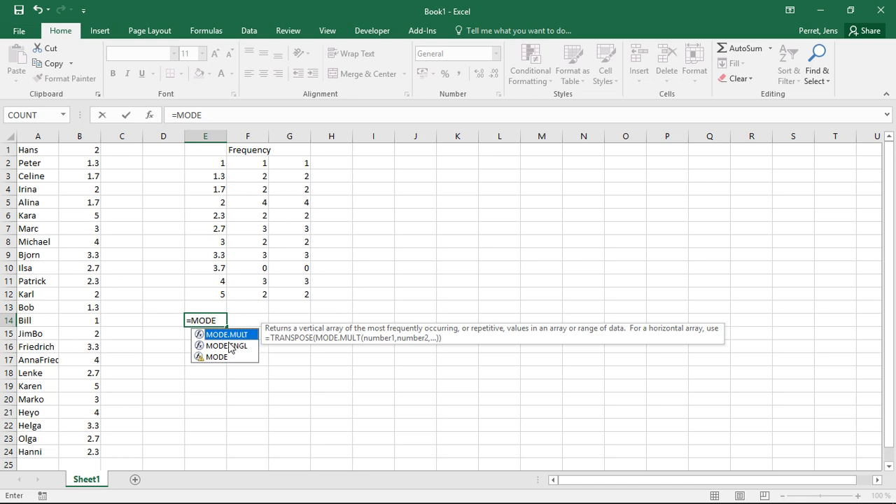
pyautogui.press('Escape')
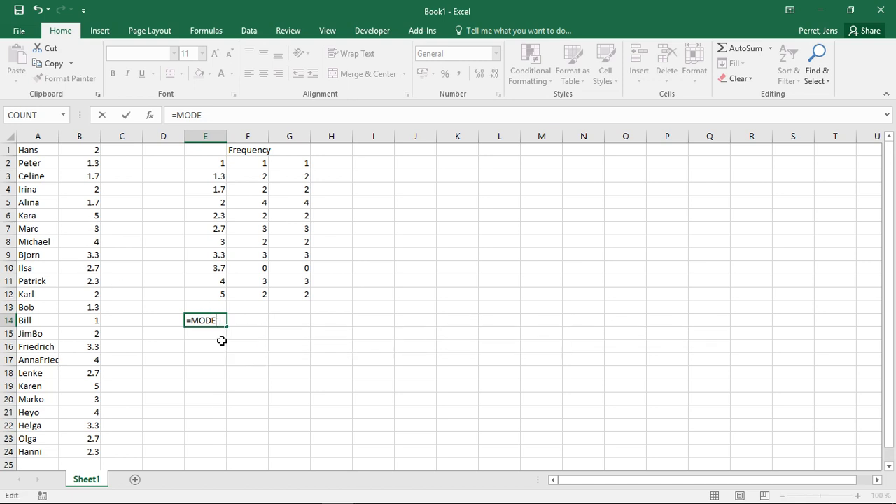
pyautogui.write('.sngl')
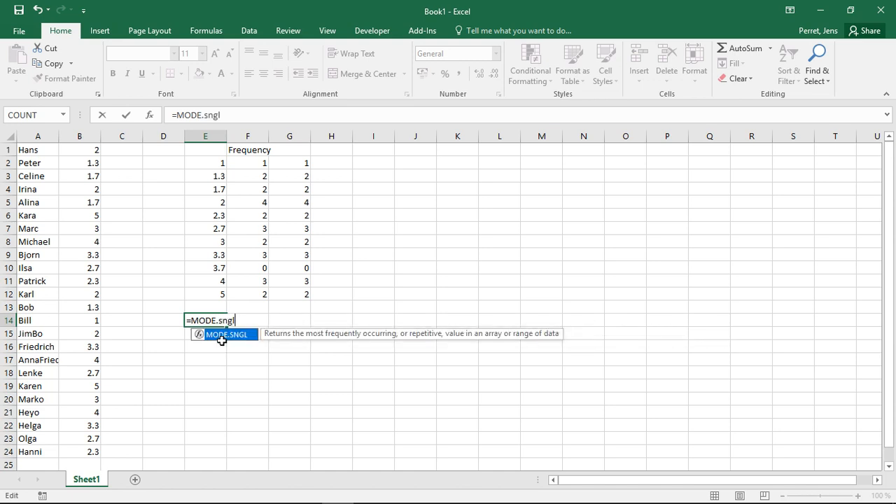
pyautogui.write('(')
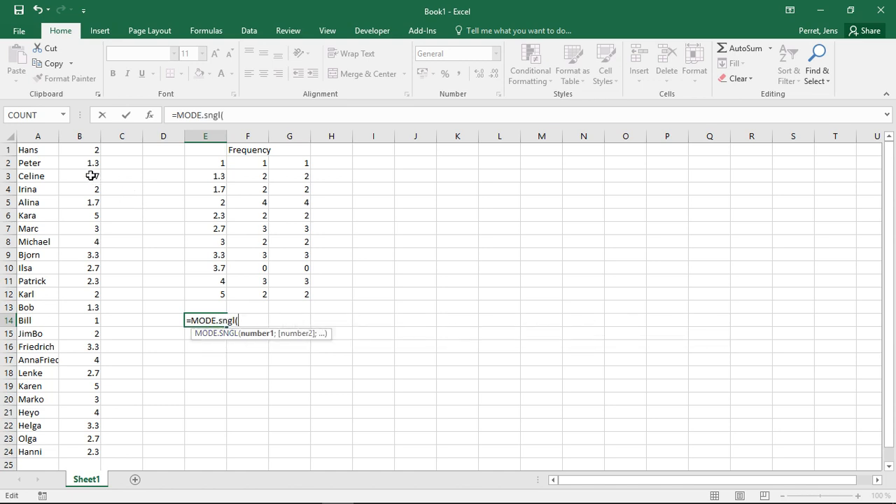
pyautogui.moveTo(79, 150); pyautogui.dragTo(80, 451)
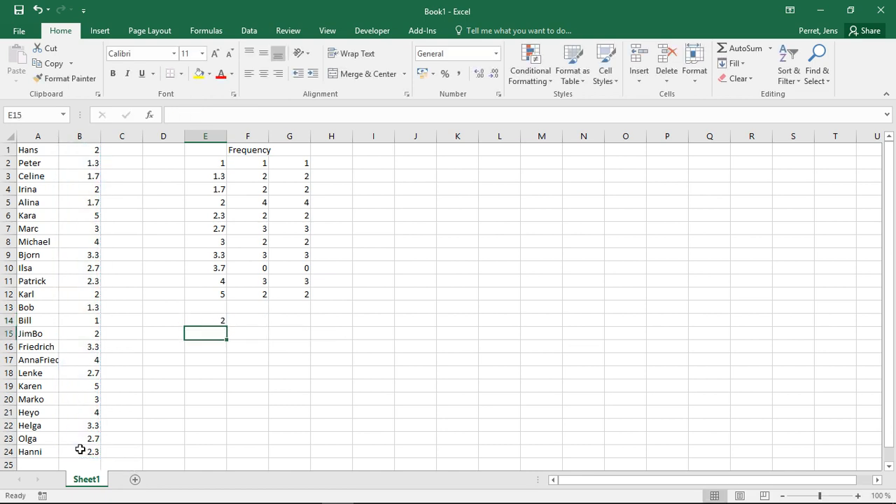
pyautogui.click(205, 320)
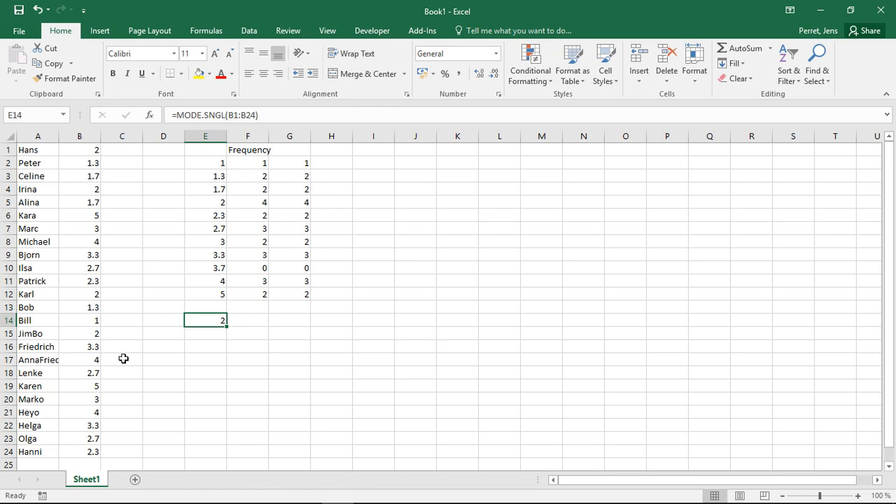
# Change Bill's mark in B14 to 3.3 and check that the E14 mode stays 2.
pyautogui.click(79, 320)
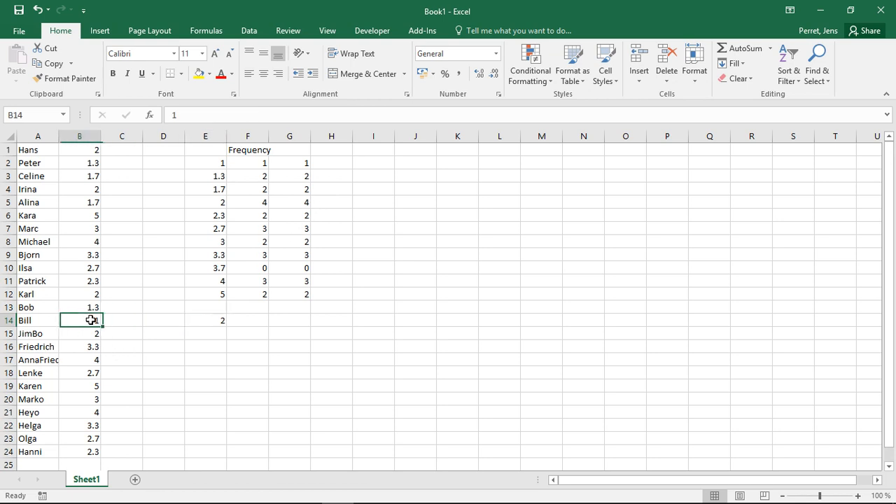
pyautogui.write('3.3')
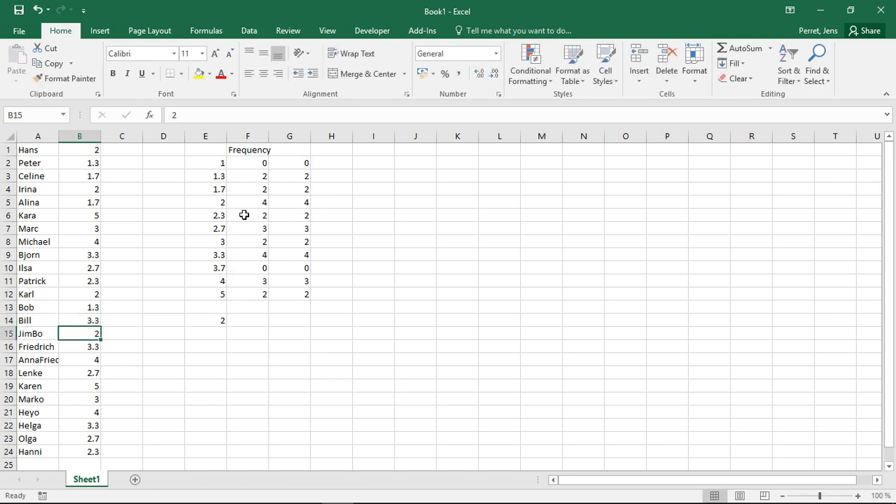
pyautogui.moveTo(289, 256)
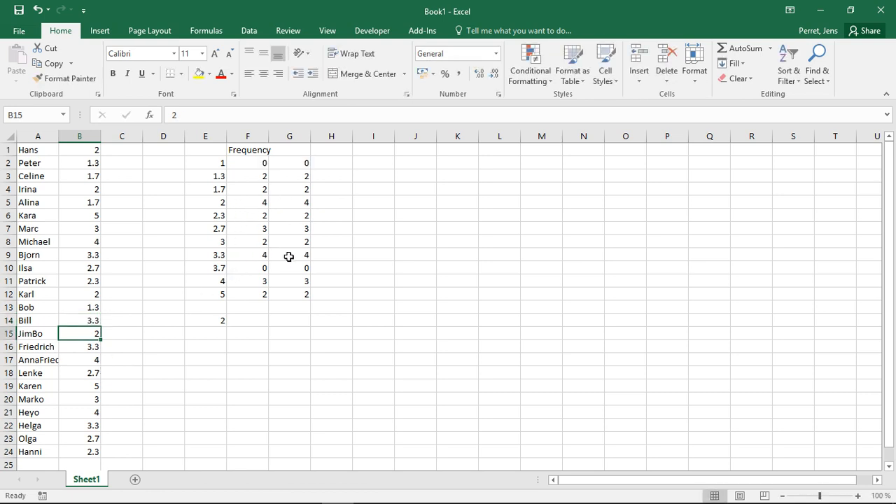
pyautogui.click(205, 320)
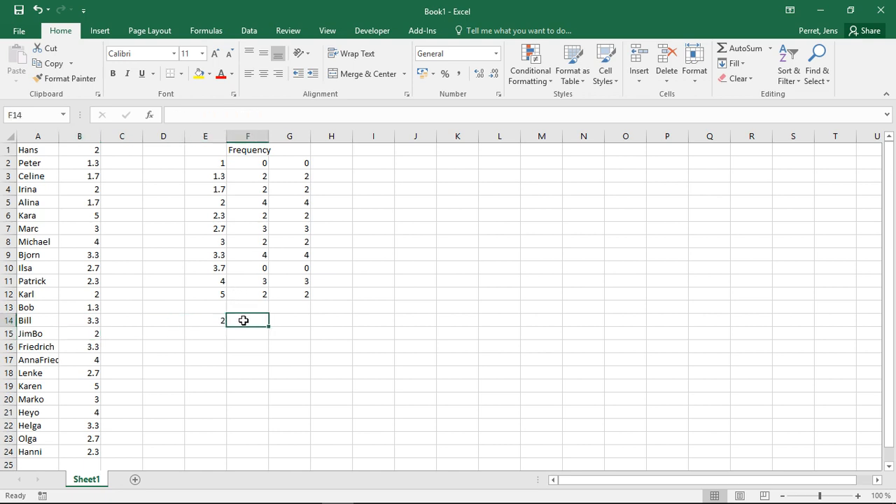
pyautogui.click(205, 320)
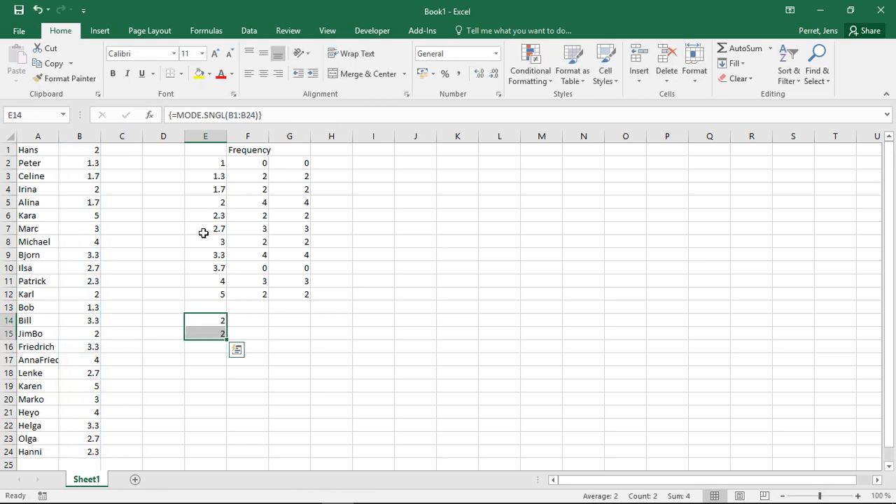
pyautogui.click(205, 333)
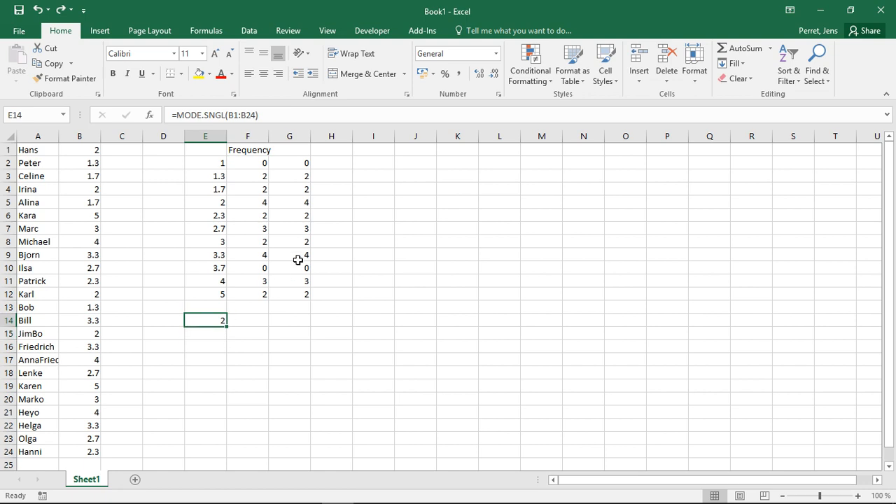
pyautogui.moveTo(292, 201)
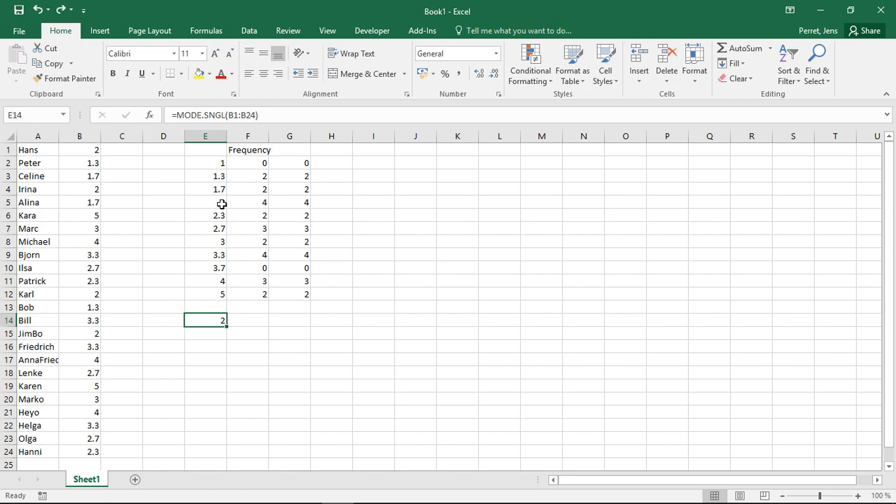
pyautogui.moveTo(221, 309)
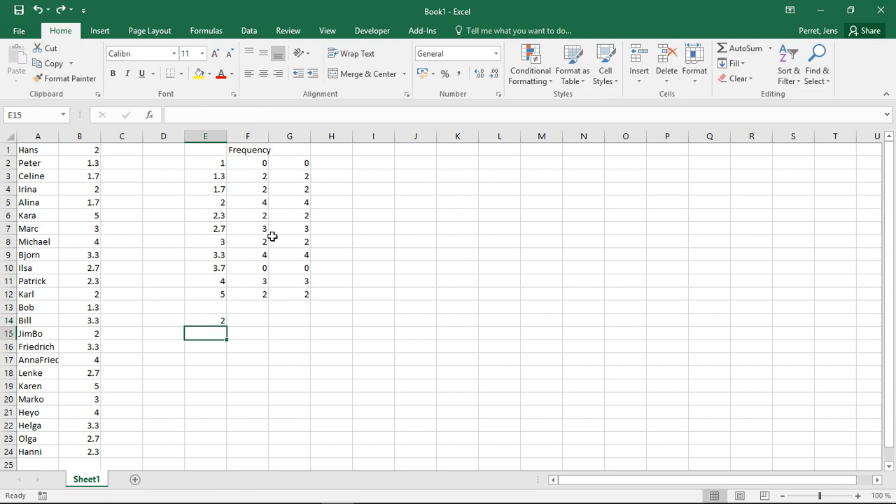
# Array-enter =MODE.MULT(B1:B24) over E15:E17, listing 2, 3.3 and #N/A.
pyautogui.write('=MODE.mult(')
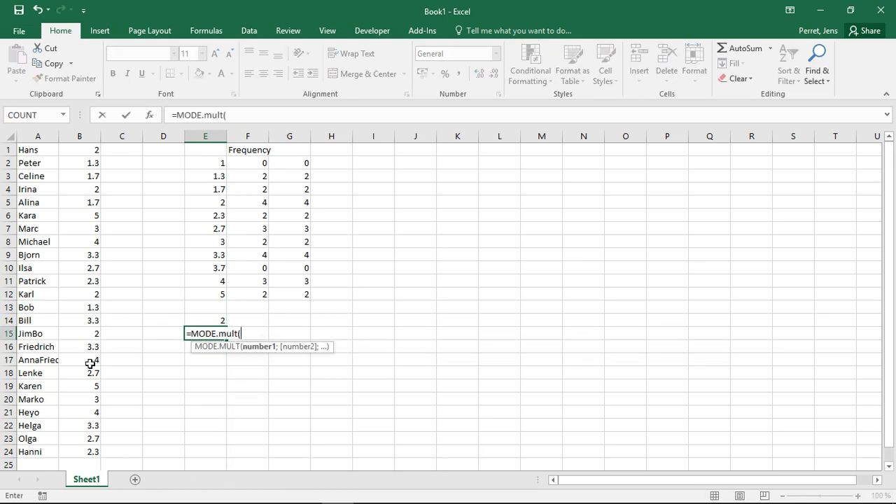
pyautogui.moveTo(79, 149); pyautogui.dragTo(79, 452)
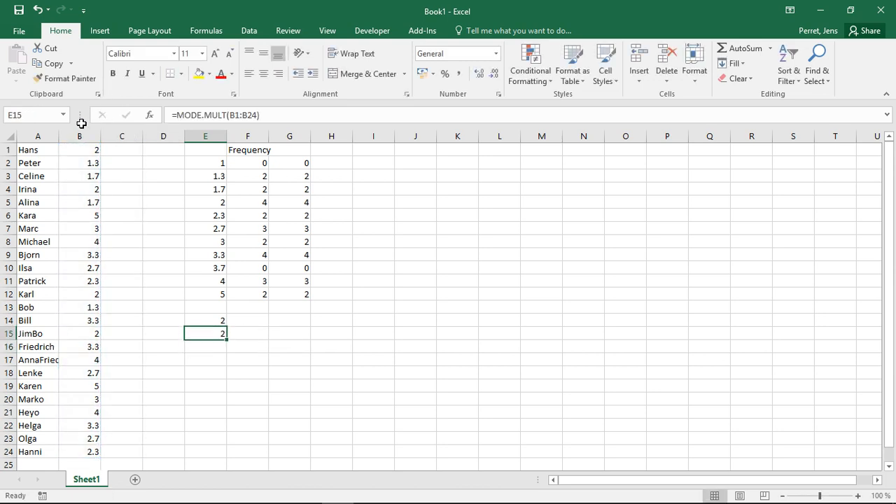
pyautogui.moveTo(205, 333); pyautogui.dragTo(205, 346)
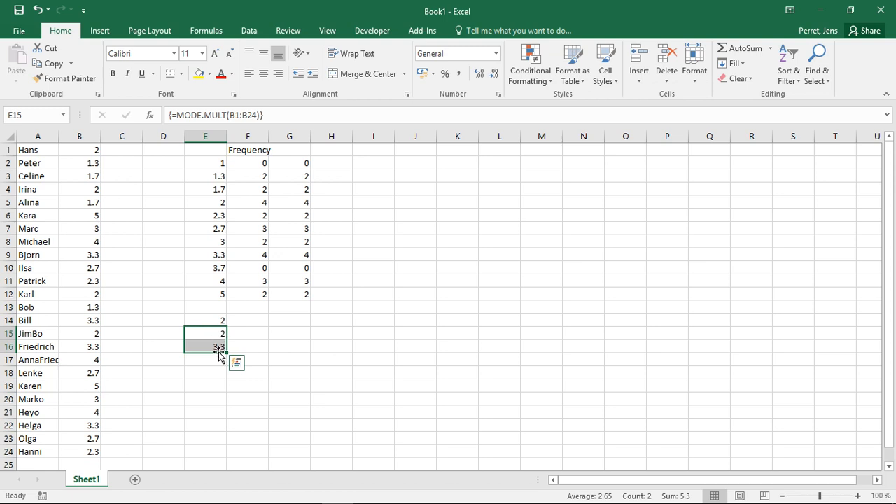
pyautogui.moveTo(300, 234)
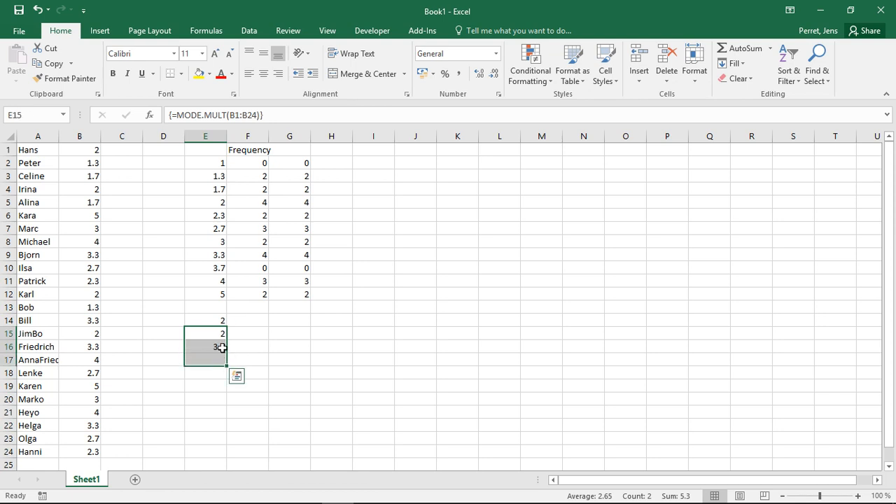
pyautogui.moveTo(271, 116)
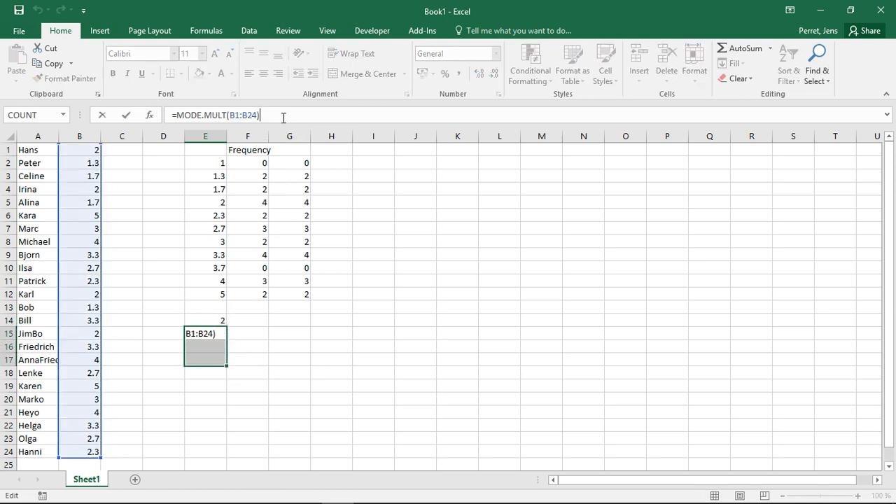
pyautogui.press('ctrl+shift+enter')
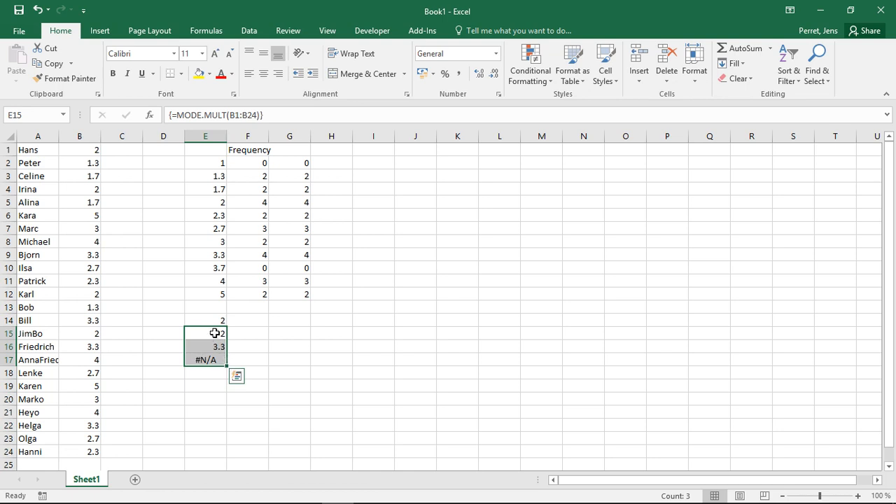
pyautogui.moveTo(255, 329)
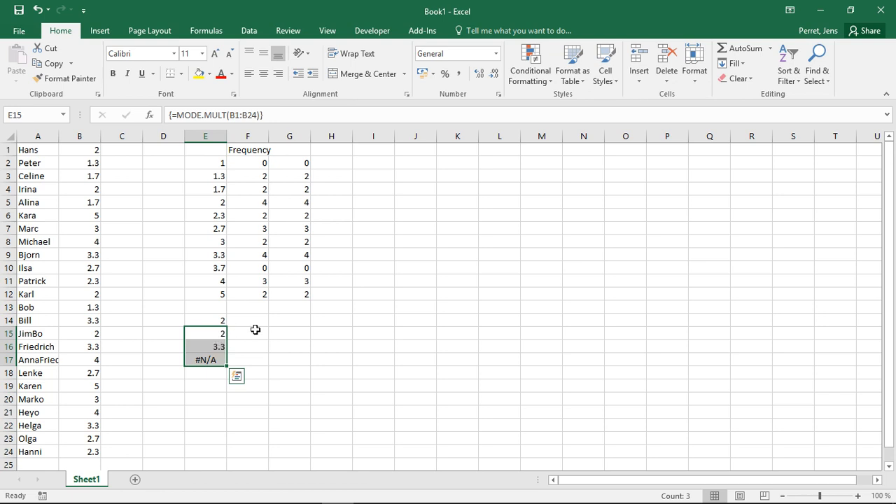
pyautogui.click(248, 333)
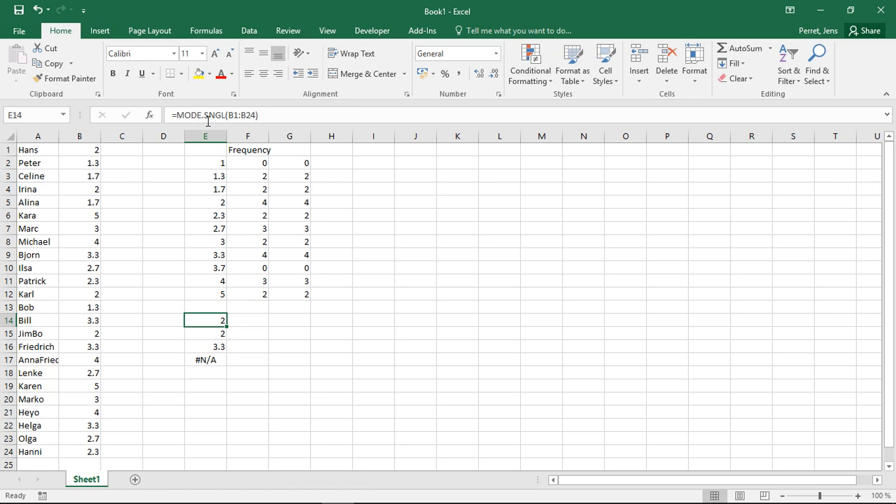
pyautogui.moveTo(287, 201)
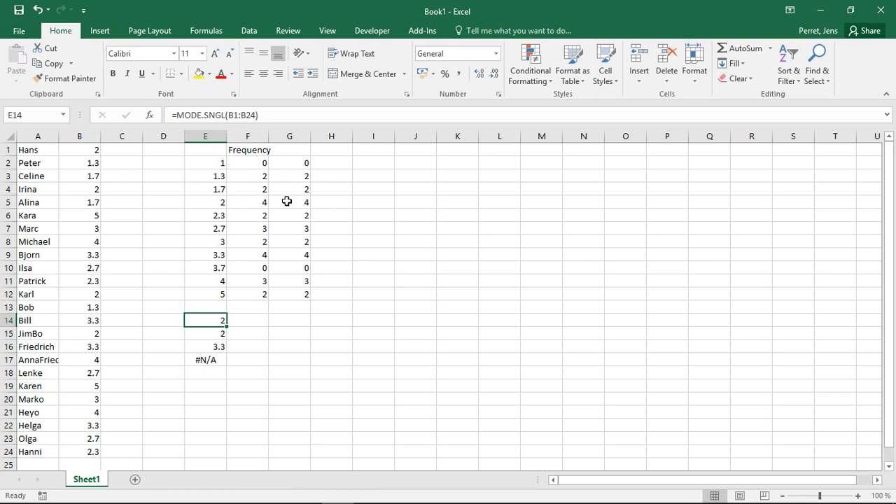
pyautogui.moveTo(261, 251)
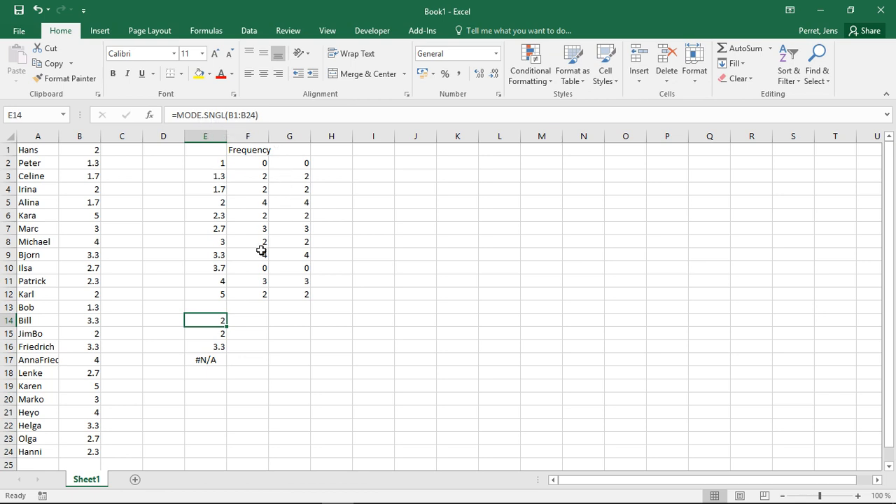
pyautogui.moveTo(292, 208)
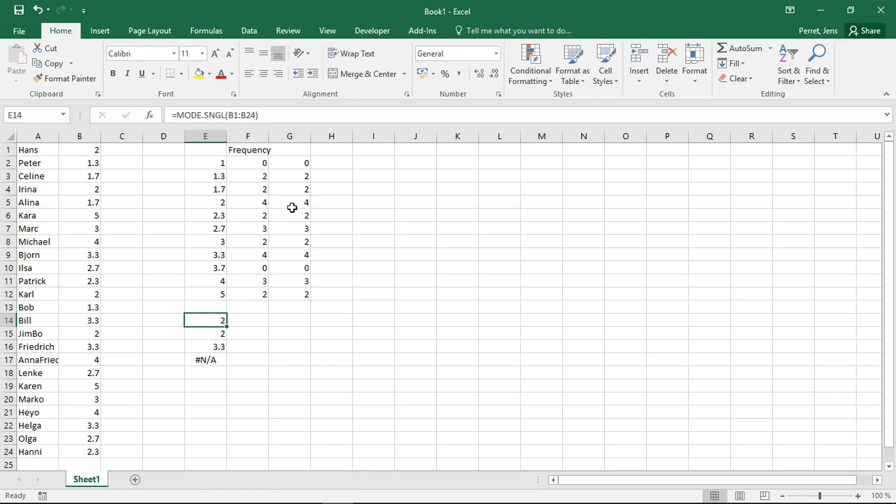
pyautogui.moveTo(296, 254)
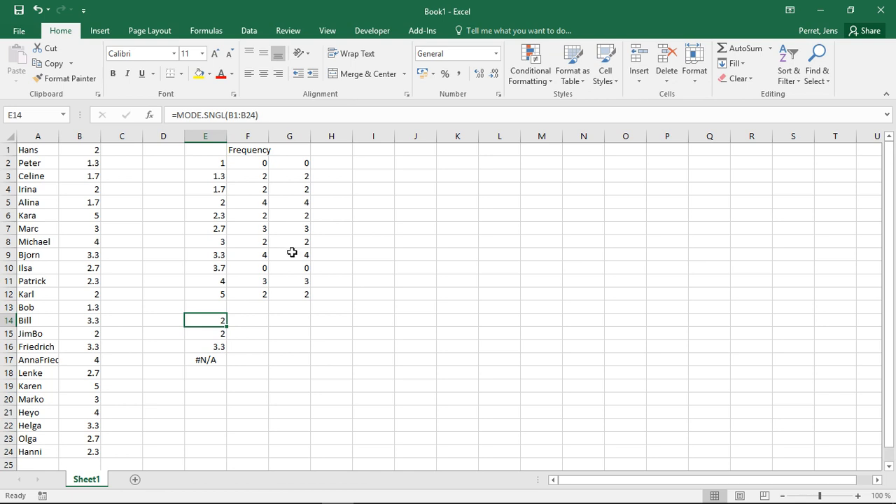
pyautogui.moveTo(321, 310)
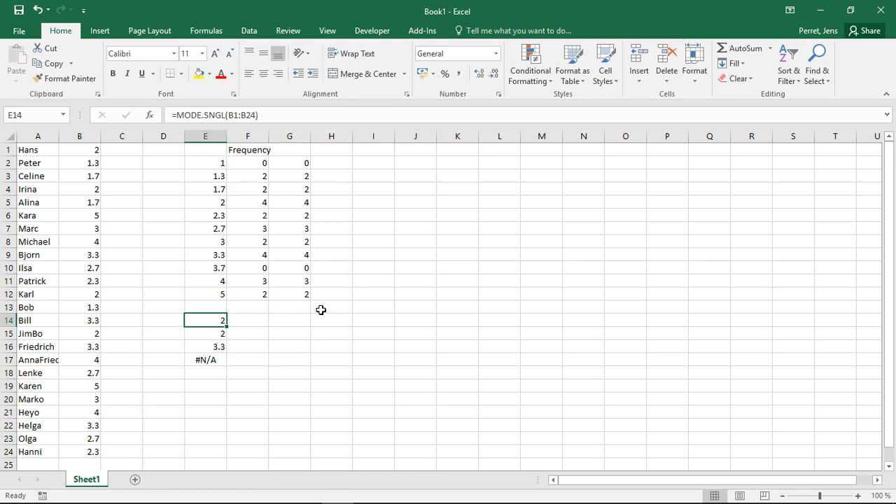
pyautogui.moveTo(270, 296)
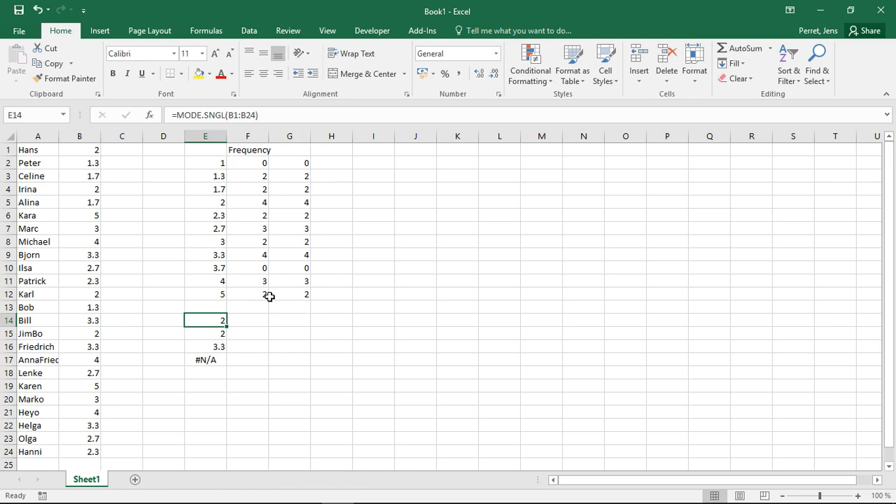
pyautogui.moveTo(232, 307)
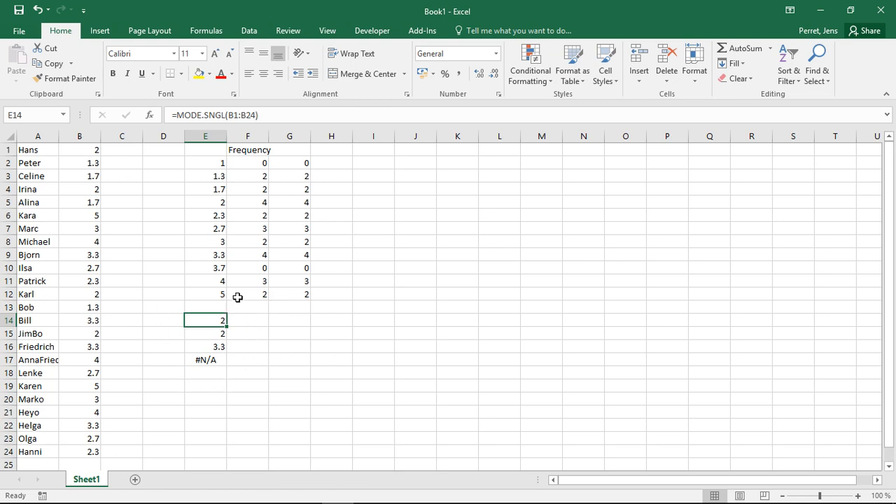
pyautogui.moveTo(191, 301)
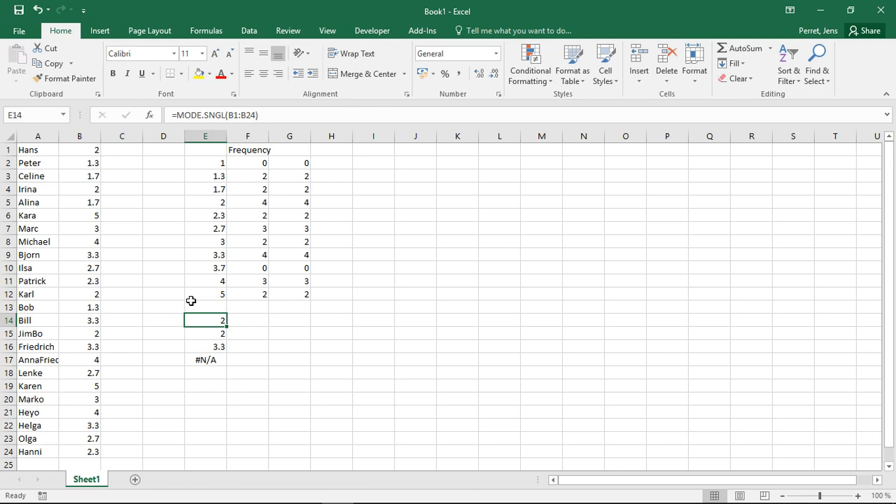
pyautogui.moveTo(176, 260)
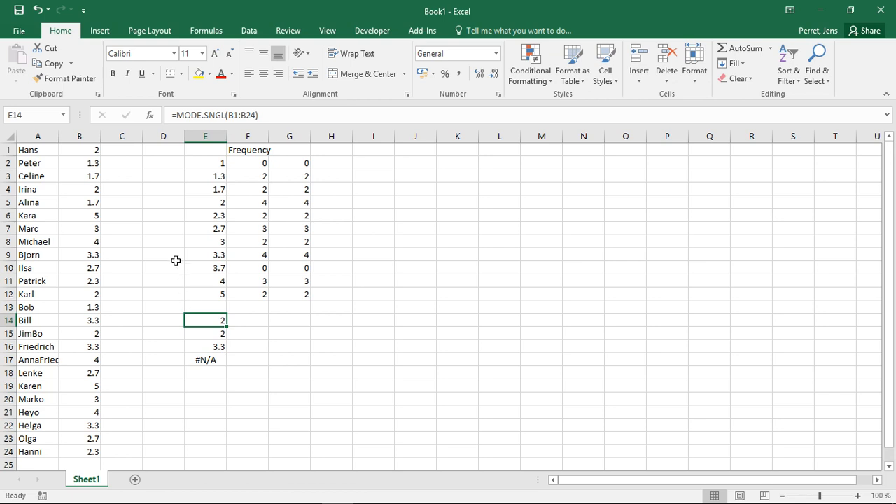
pyautogui.moveTo(347, 285)
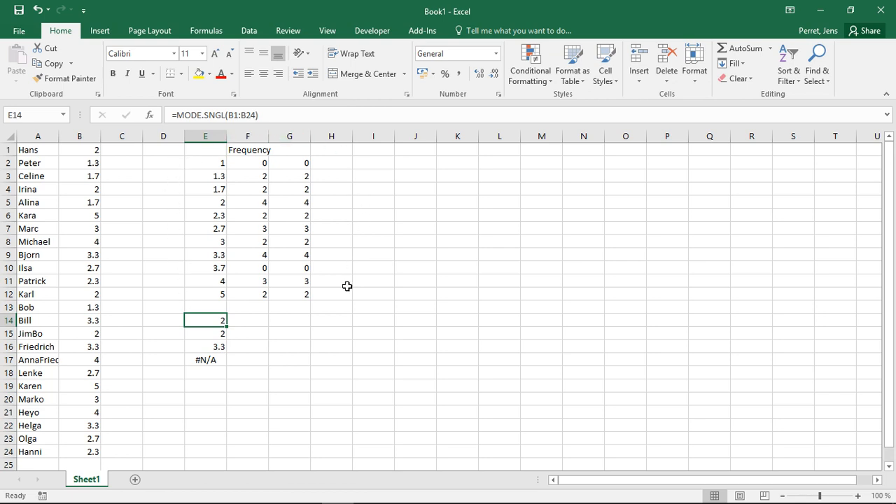